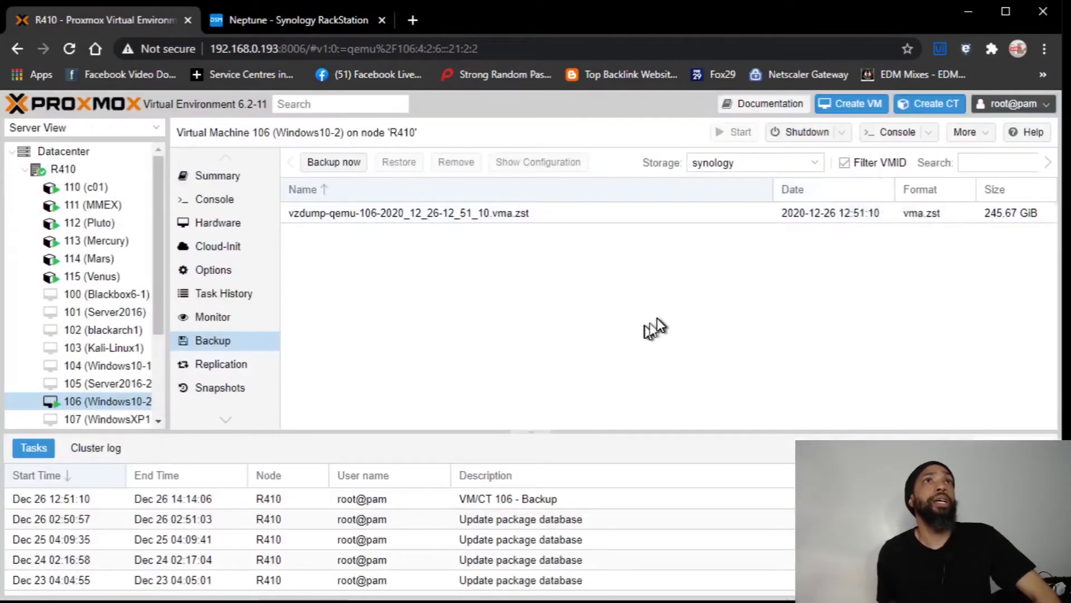
mouse_move(660, 325)
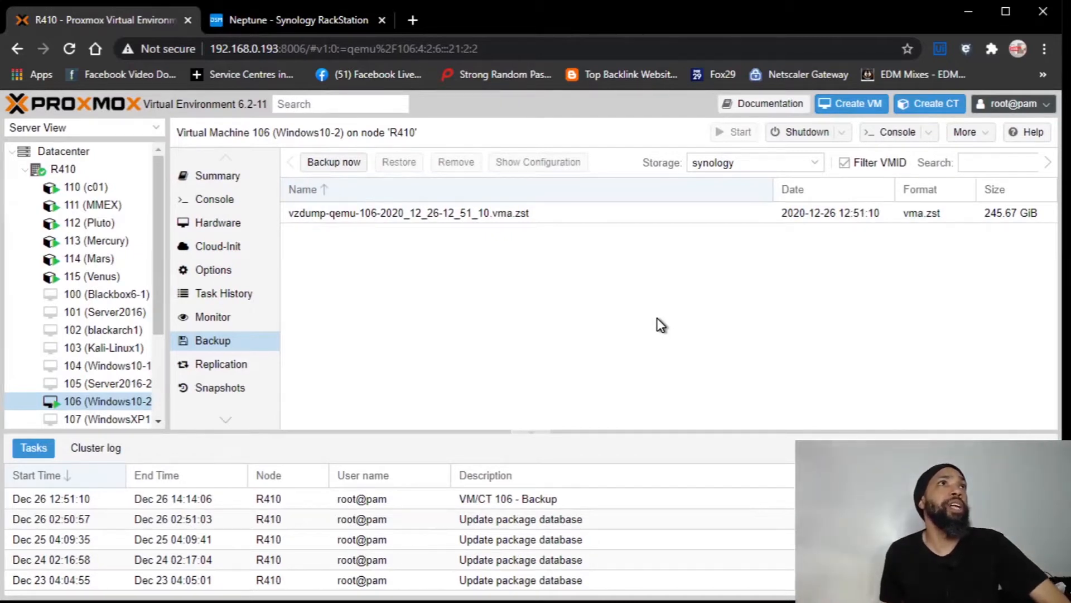
Step: Show the stored configuration of VM 106's vzdump backup on the synology storage
click(431, 213)
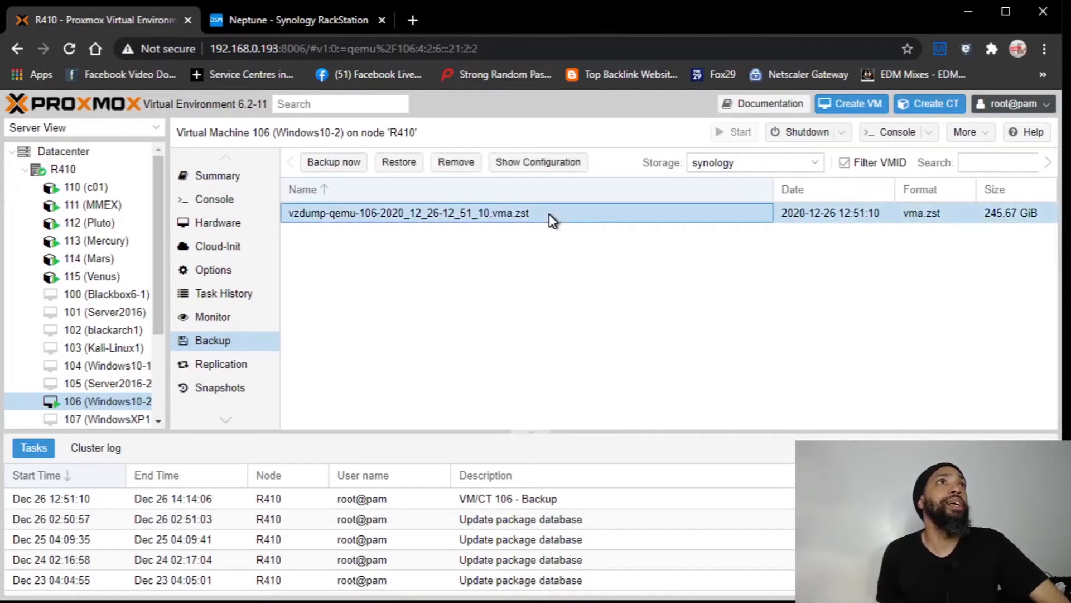
mouse_move(468, 167)
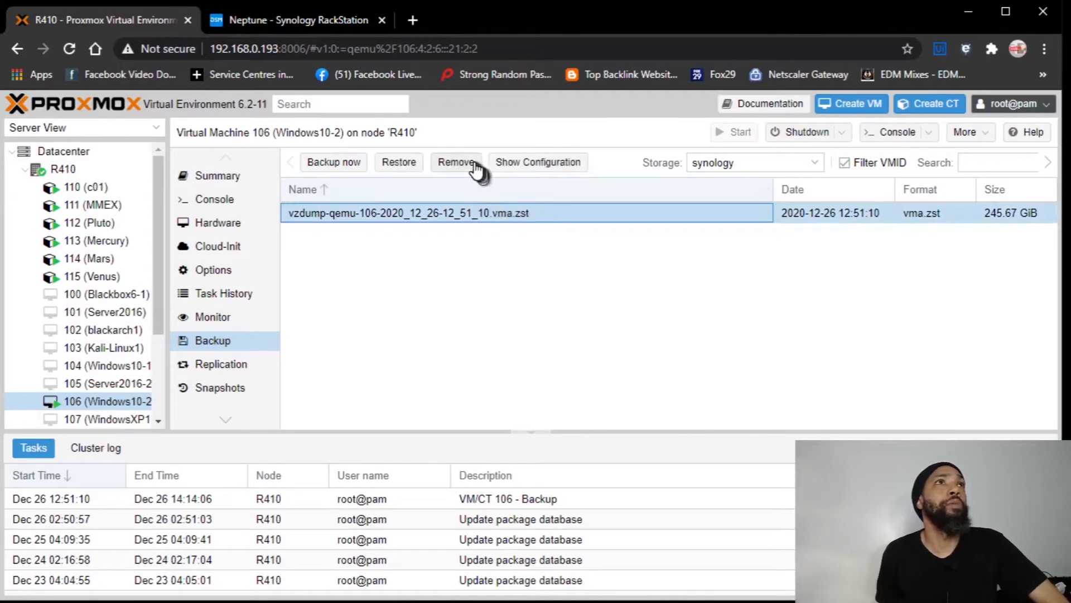
click(538, 162)
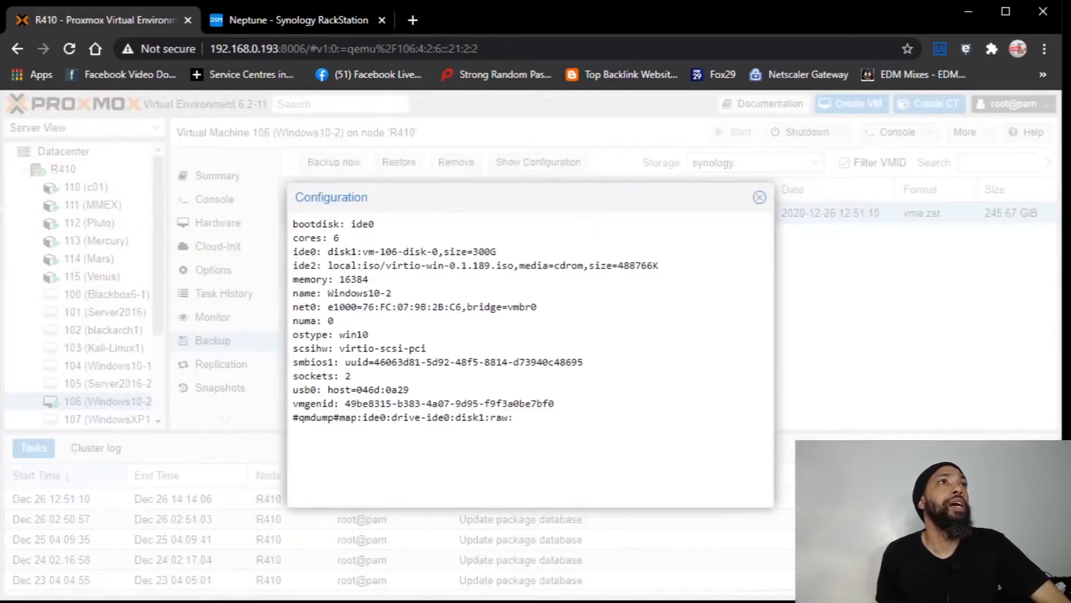
mouse_move(416, 293)
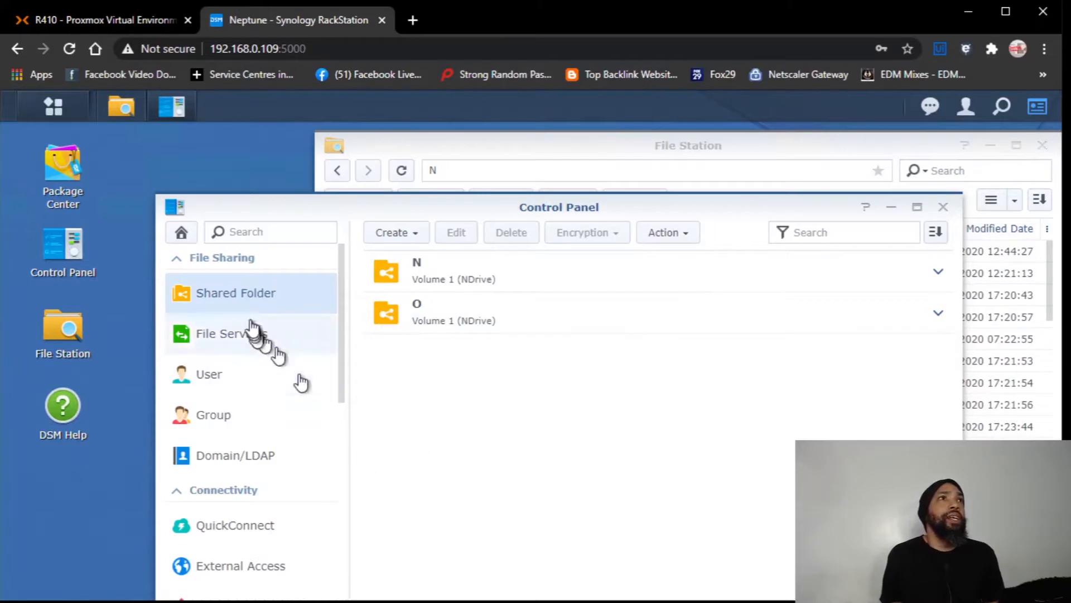
mouse_move(445, 225)
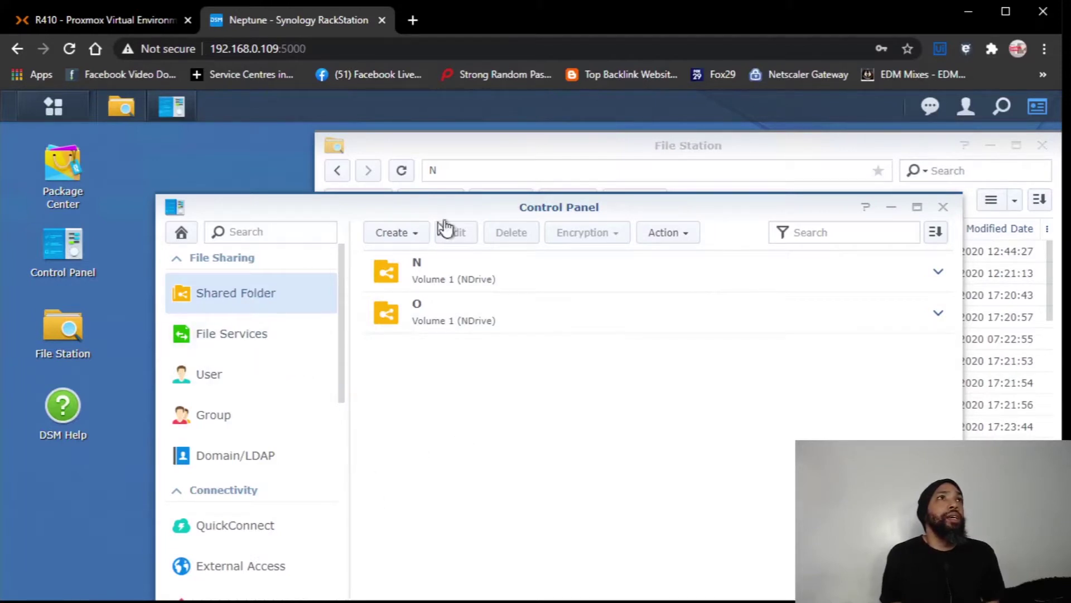
Step: Open the Create dropdown in the Control Panel's shared folder list
click(395, 232)
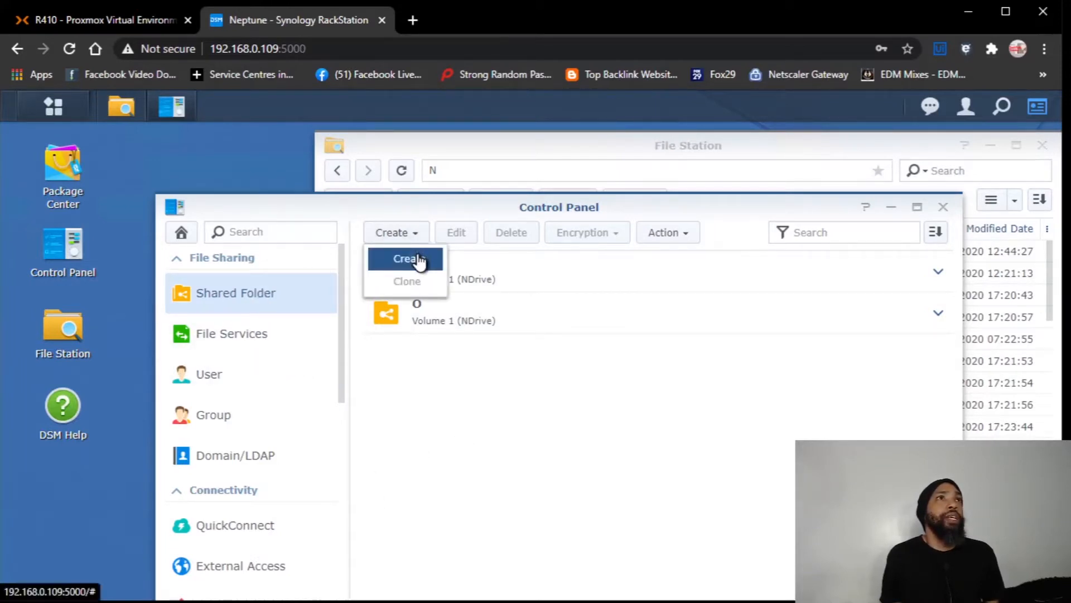
Step: Create shared folder P, described 'Proxmox VMs & Containers', with the recycle bin disabled
click(404, 259)
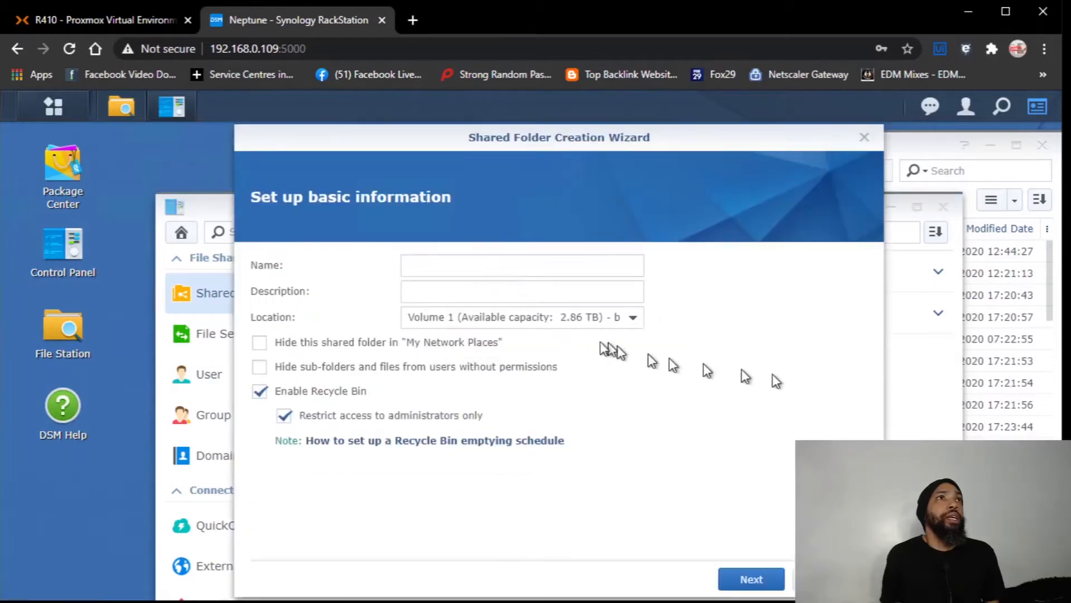
click(521, 266)
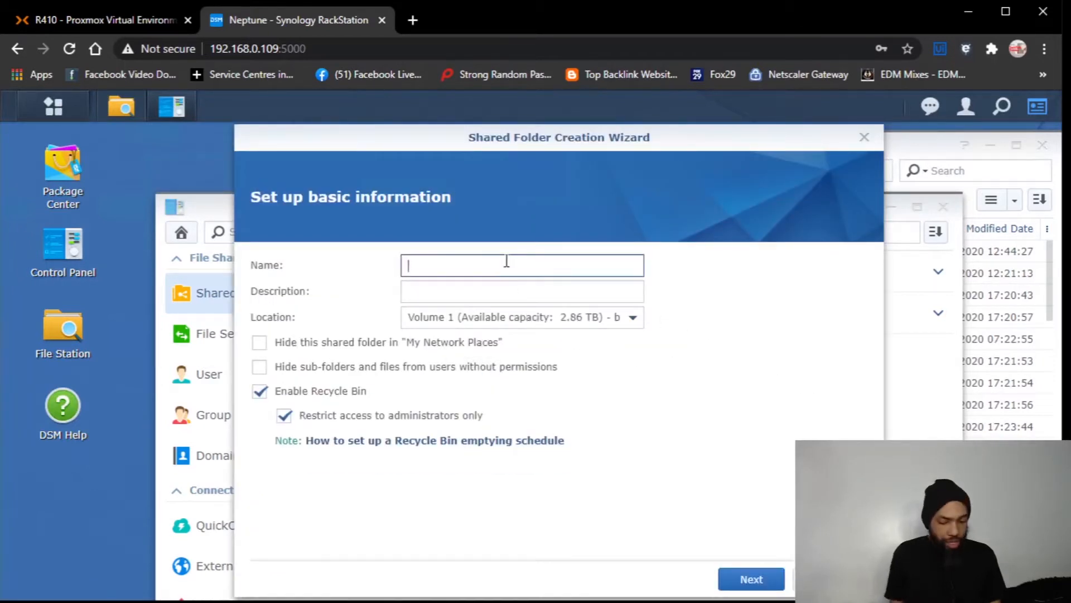
text(P)
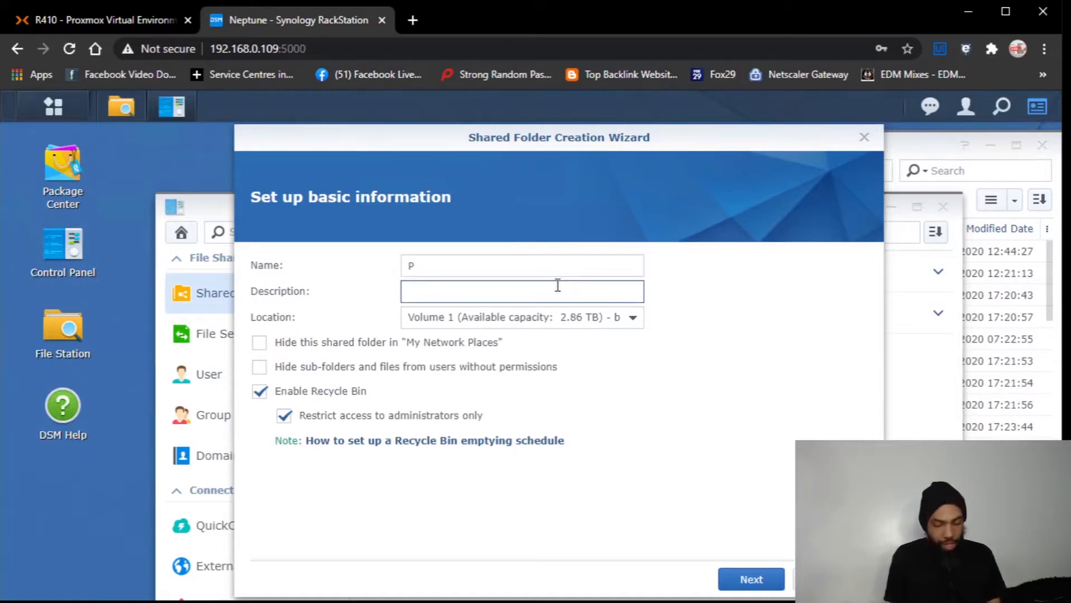
text(P)
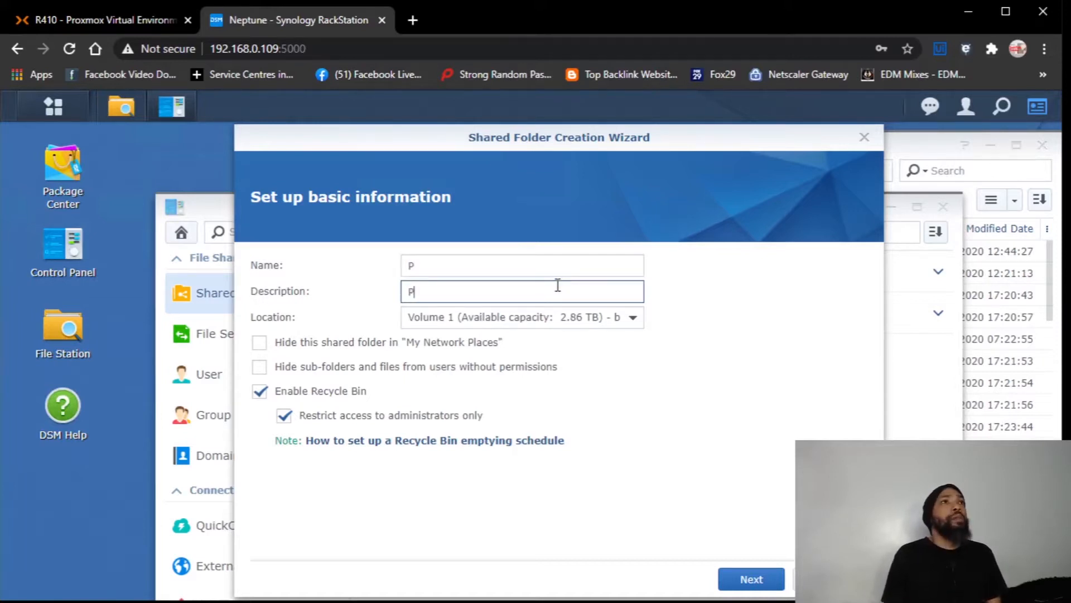
text(roxmox VM)
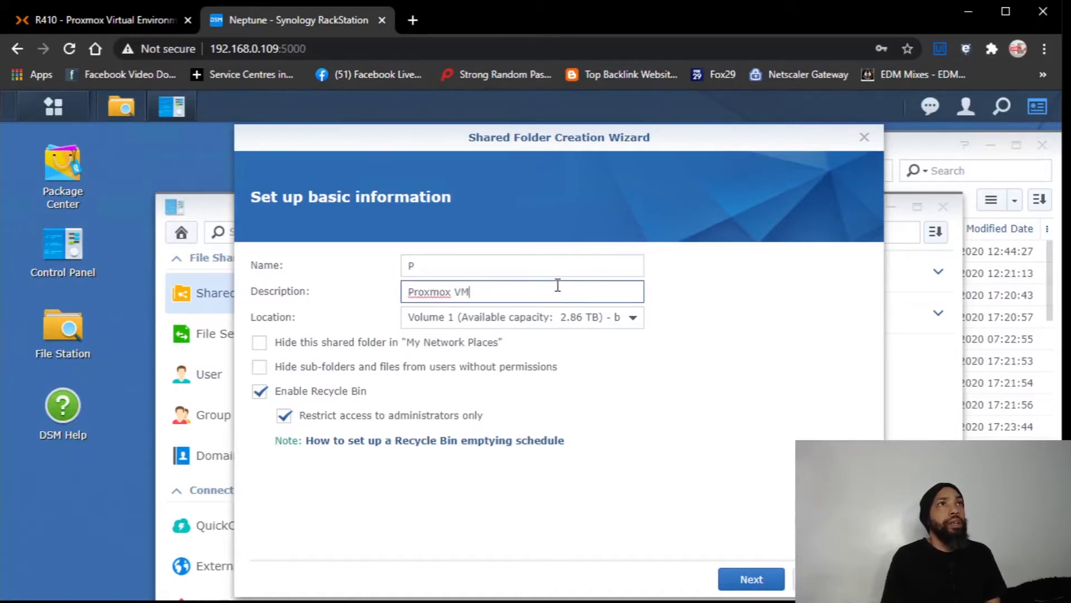
text(s &)
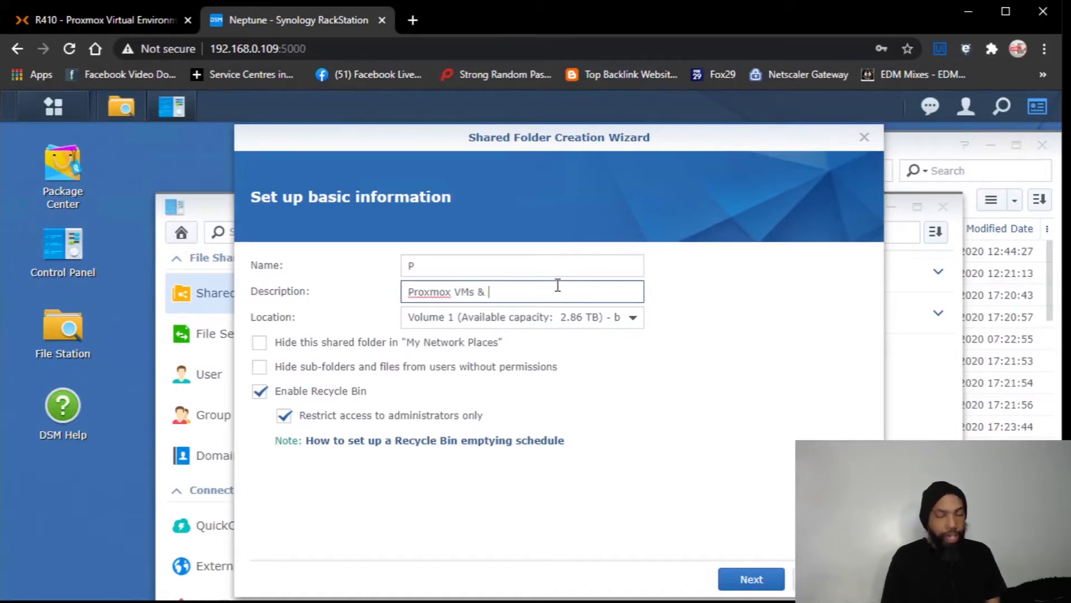
text(Containers)
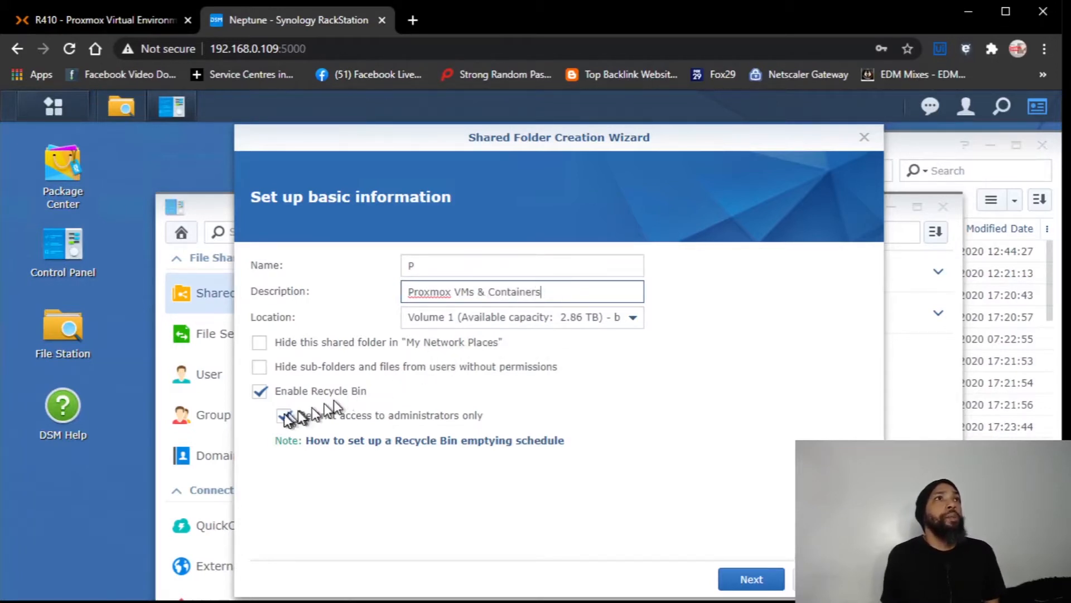
click(259, 390)
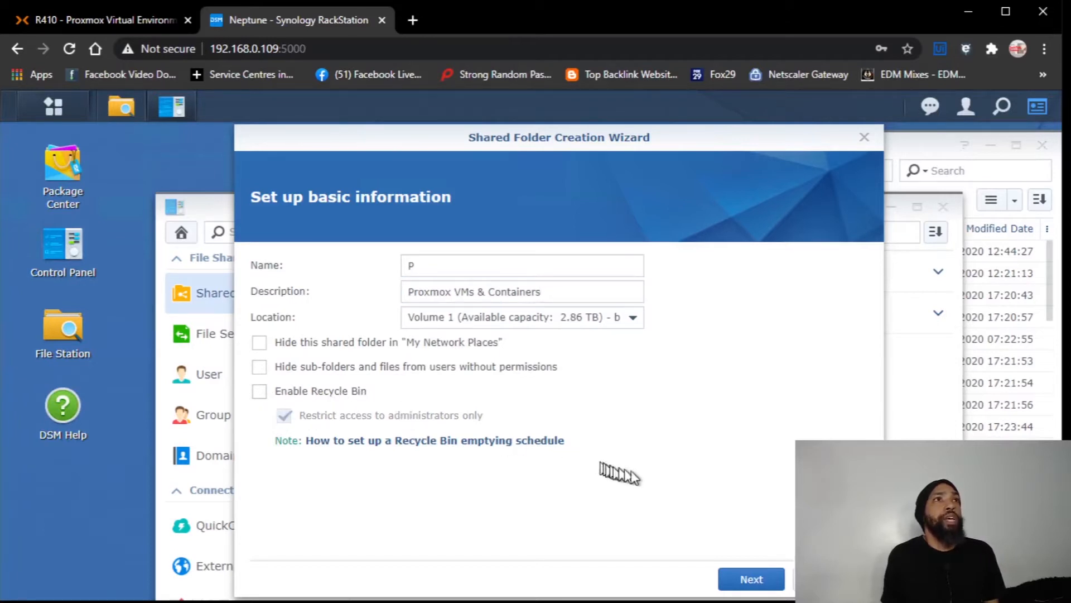
Step: Leave encryption off and advanced options at defaults, reaching share P's settings summary
click(751, 594)
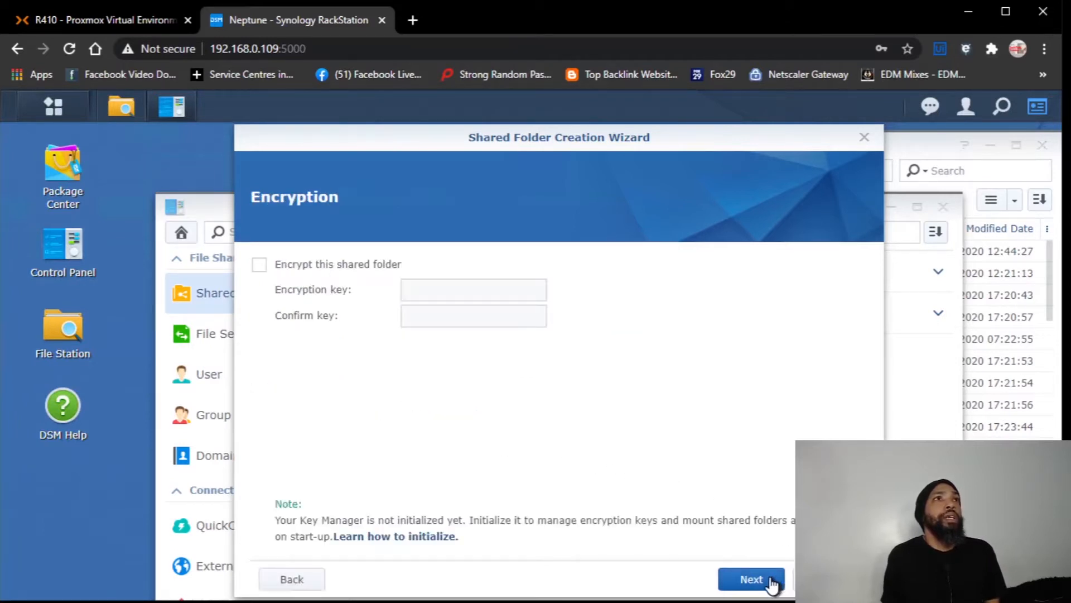
click(752, 580)
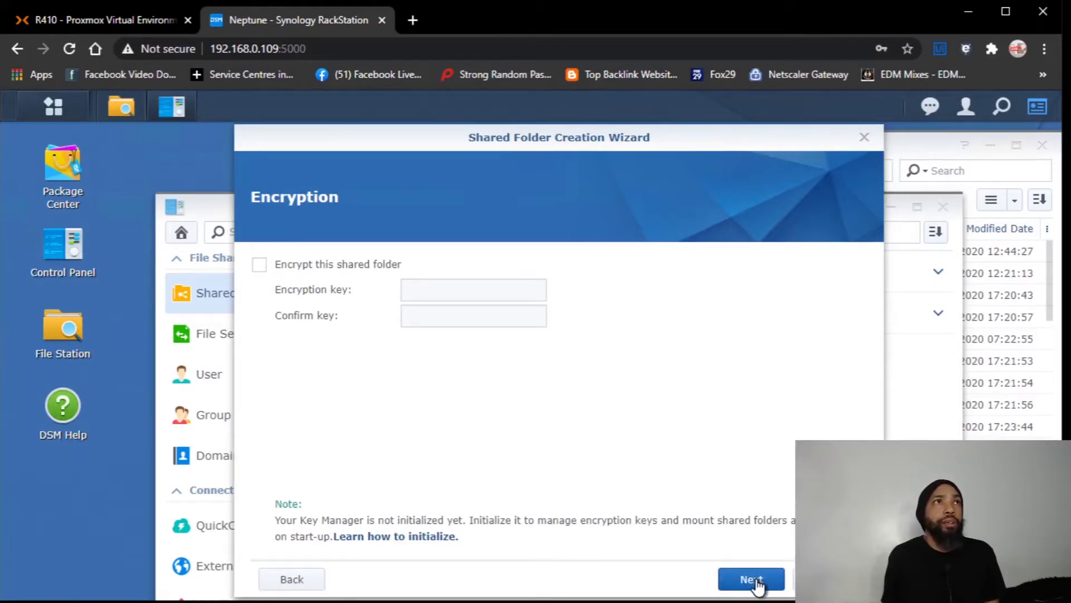
click(753, 594)
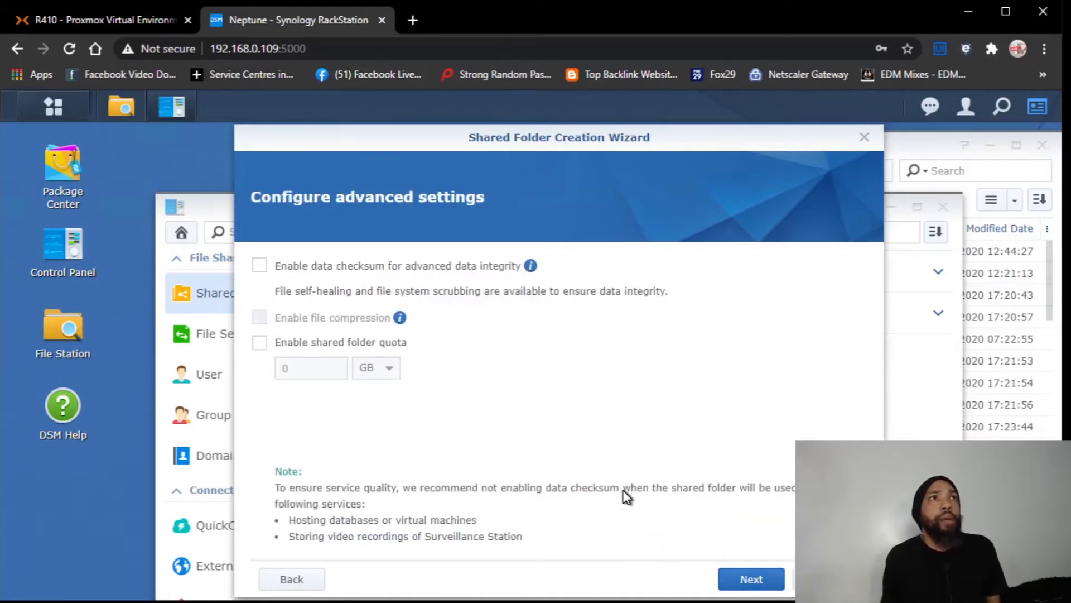
mouse_move(604, 493)
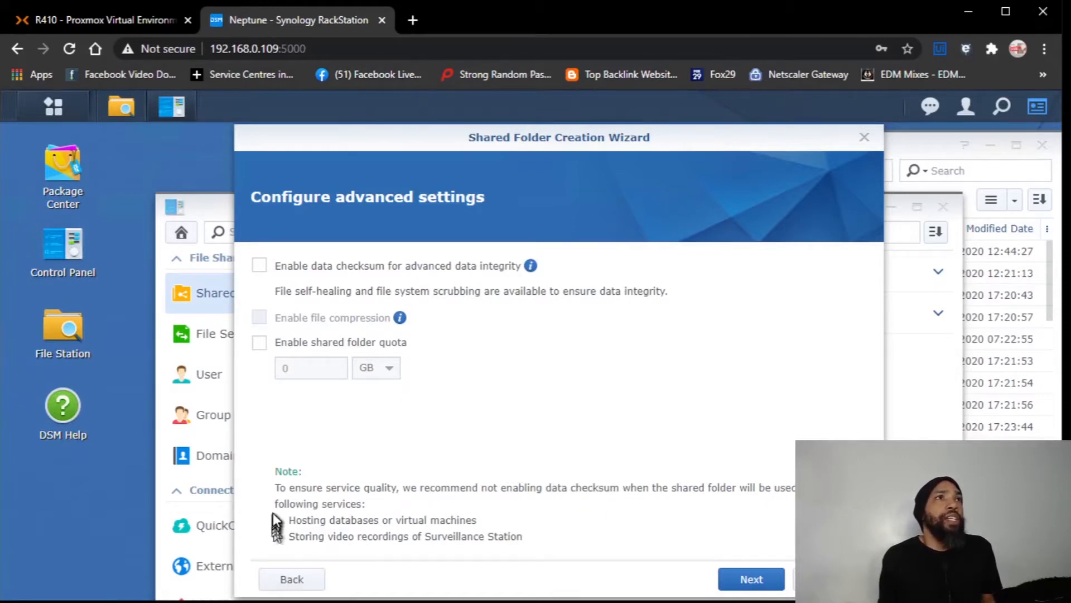
mouse_move(445, 501)
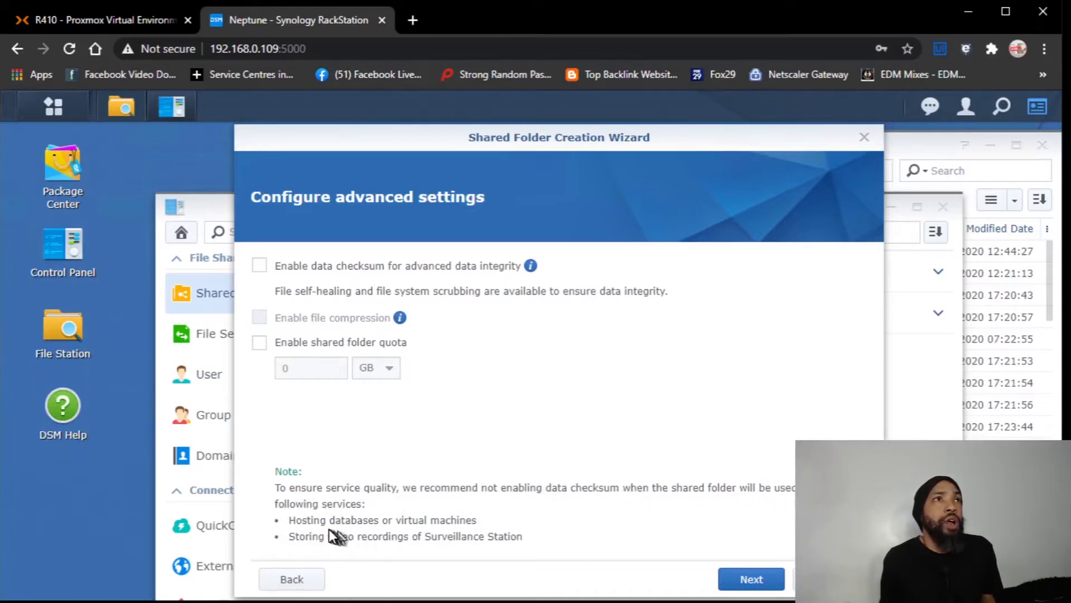
mouse_move(492, 526)
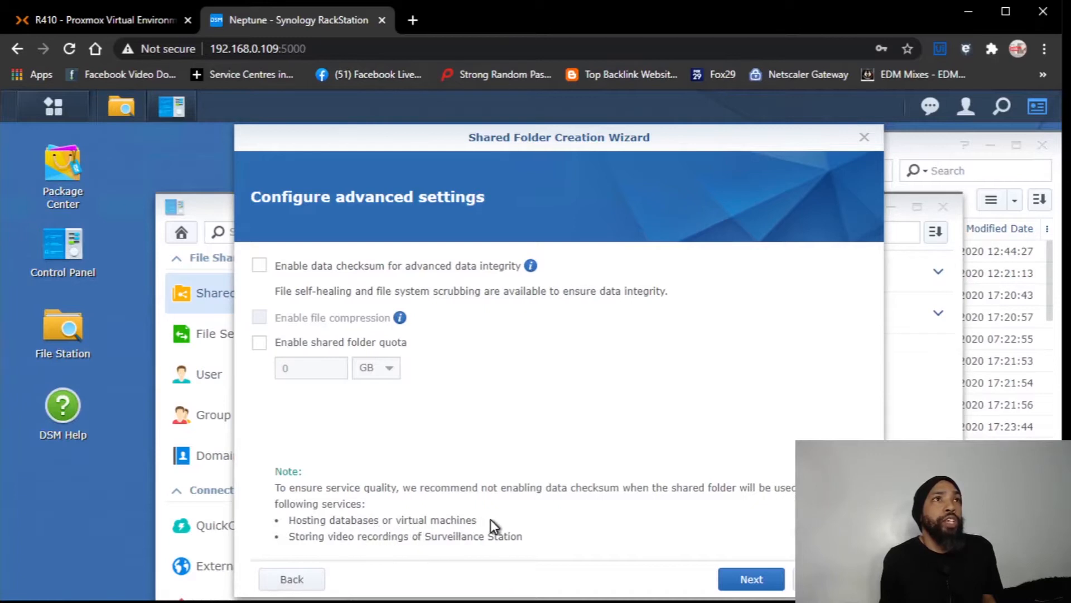
mouse_move(489, 548)
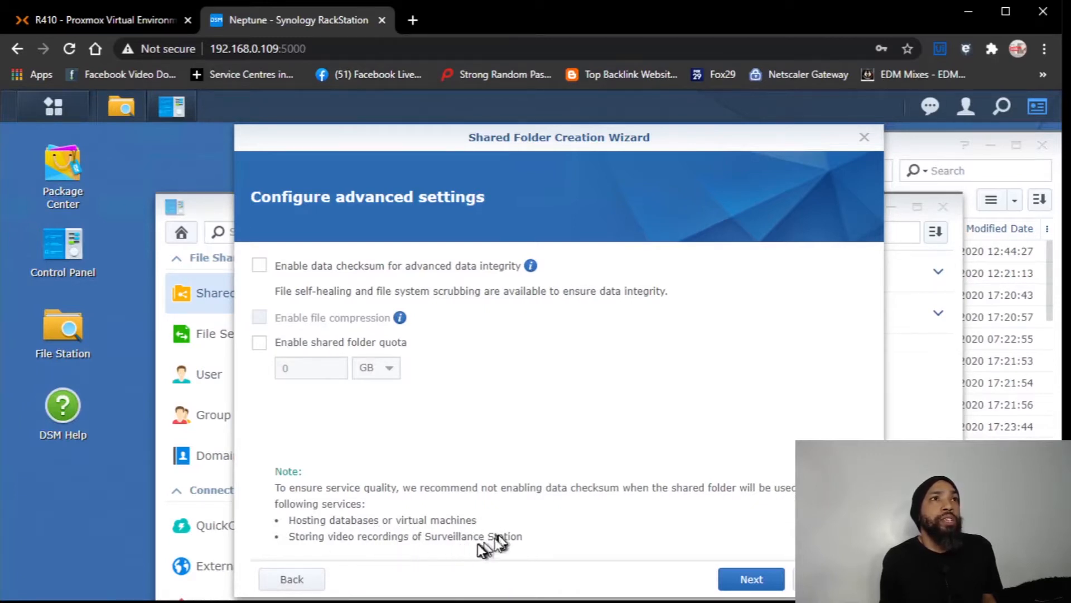
mouse_move(416, 514)
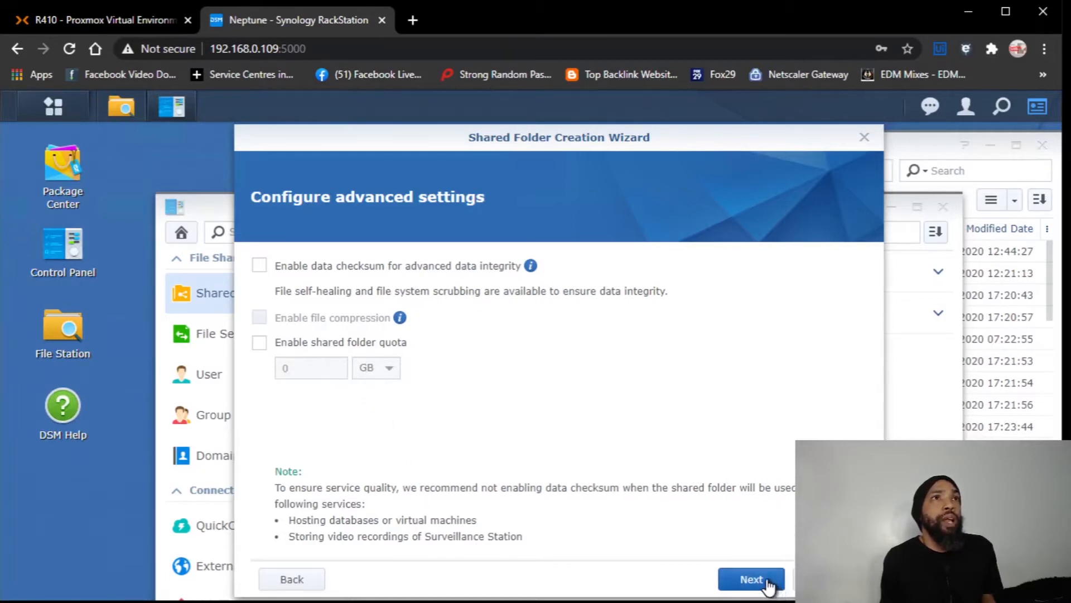
click(752, 594)
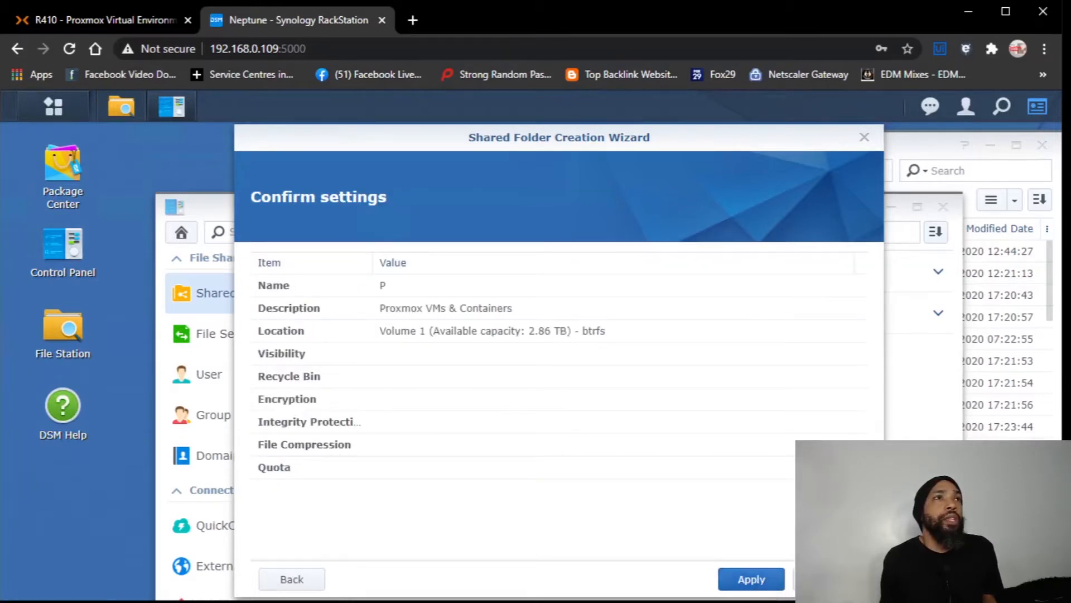
Step: Review the wizard pages again, then apply to create shared folder P
click(292, 578)
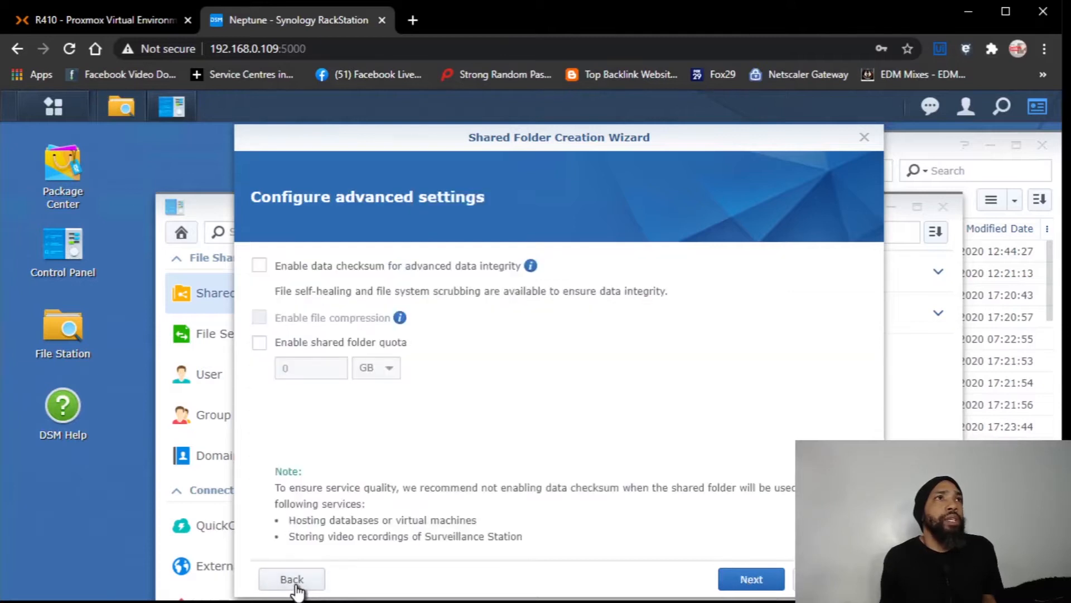
click(291, 579)
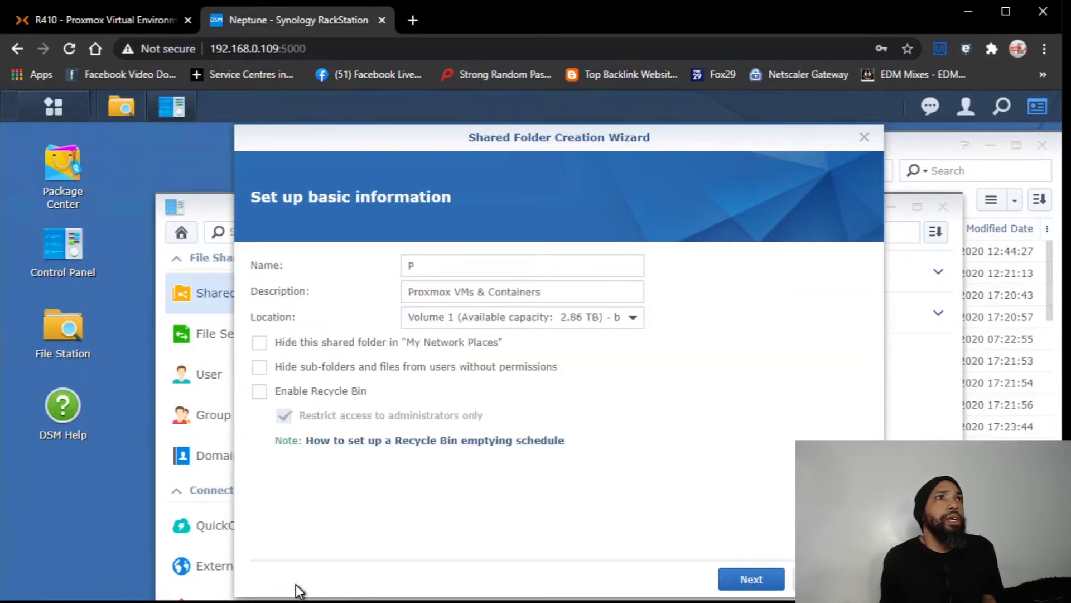
mouse_move(774, 586)
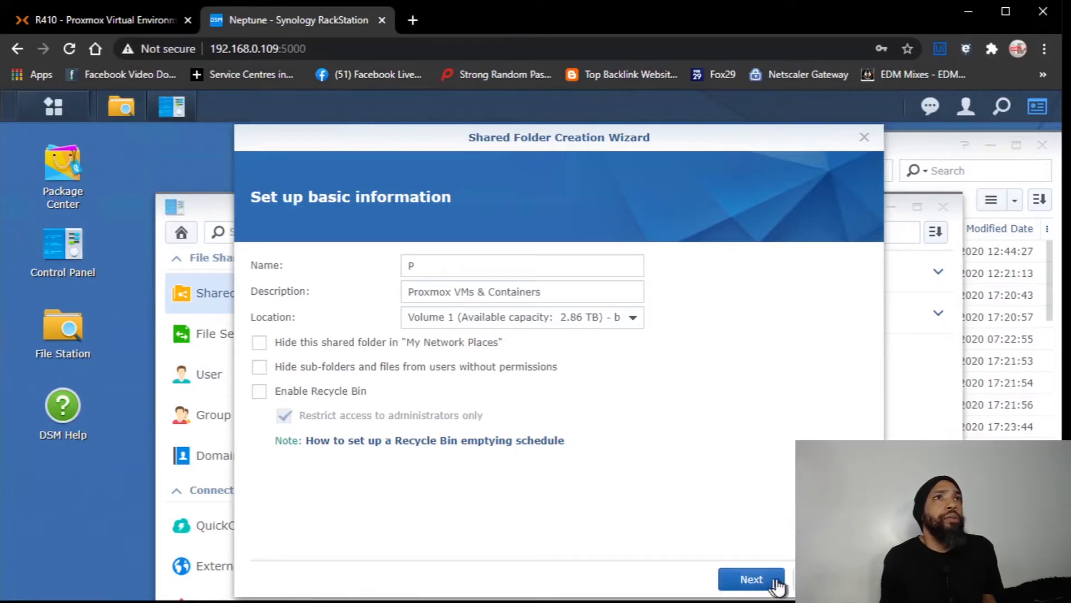
click(754, 594)
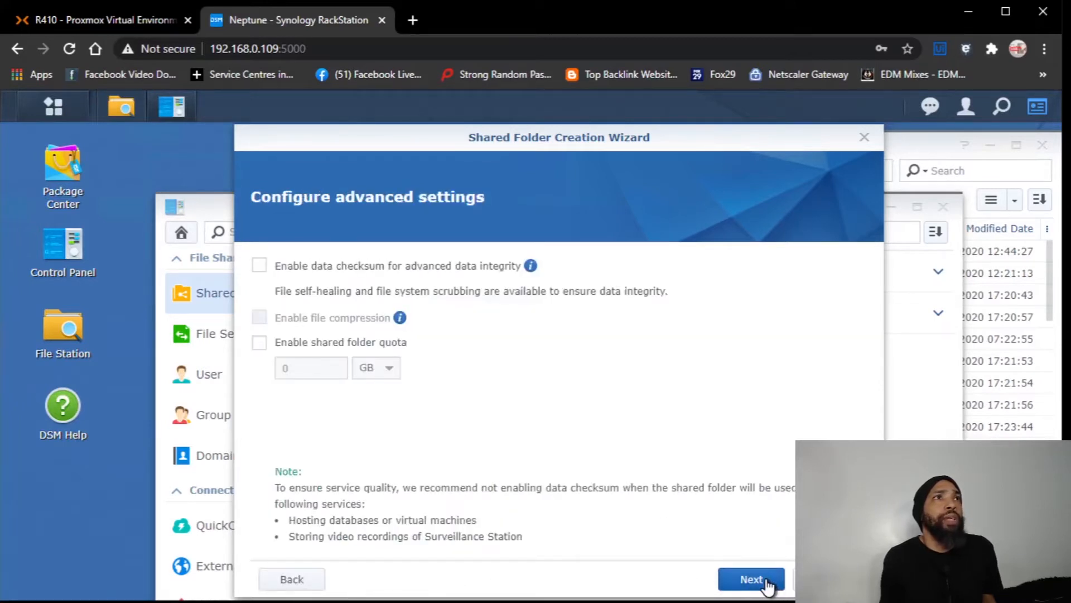
click(752, 578)
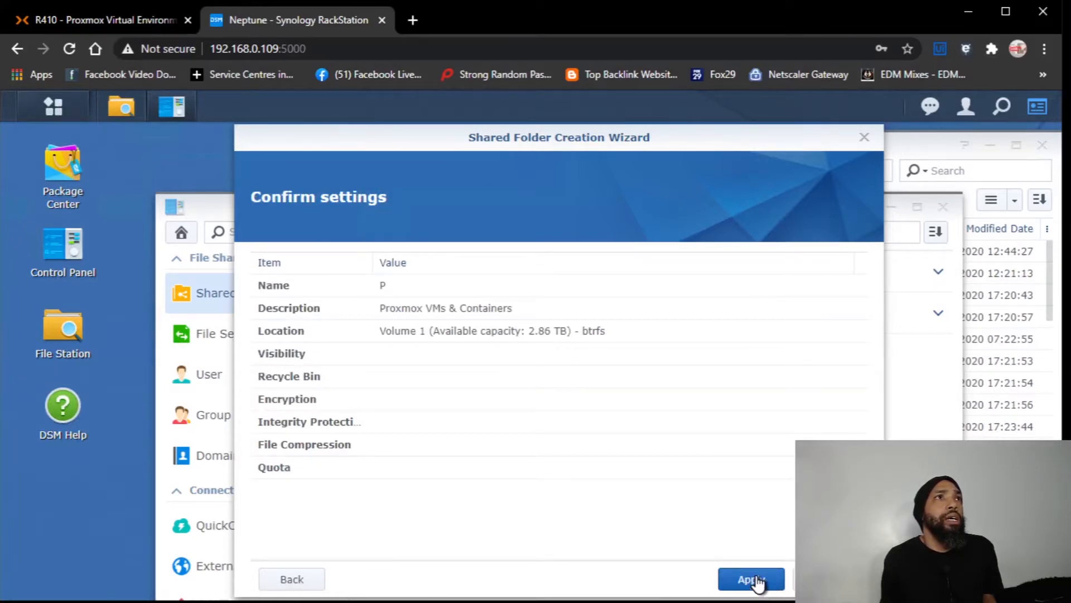
click(751, 579)
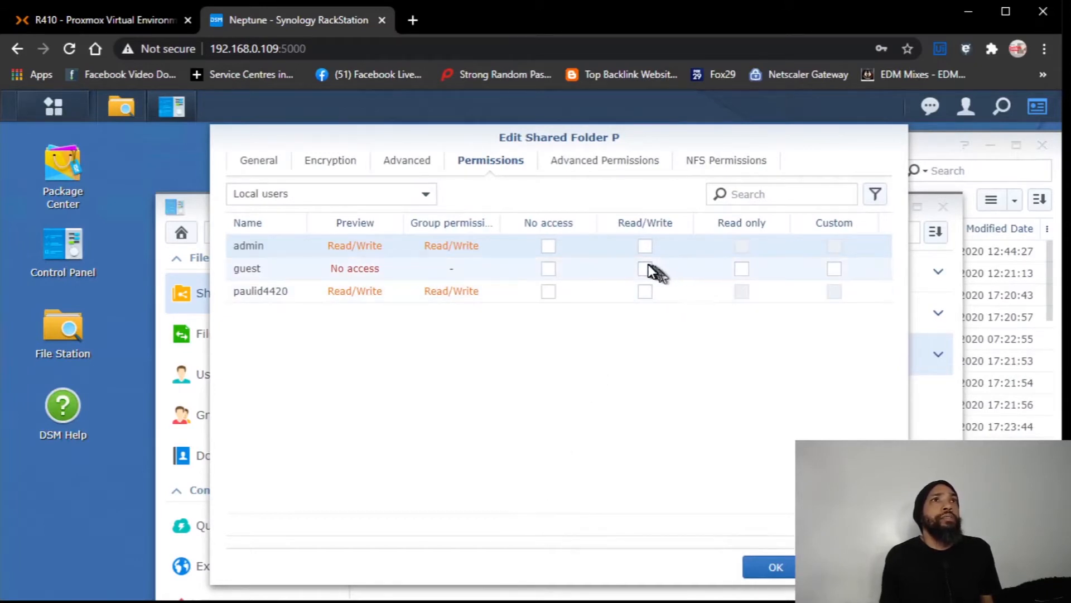
Step: Save Read/Write permission for guest on share P and close the dialog
click(645, 269)
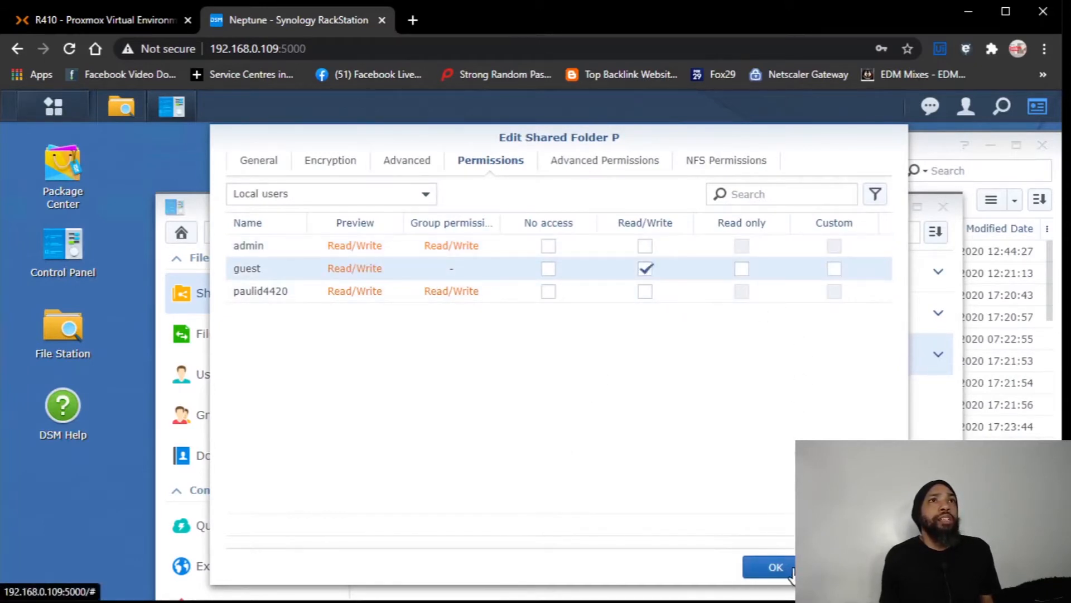
click(777, 582)
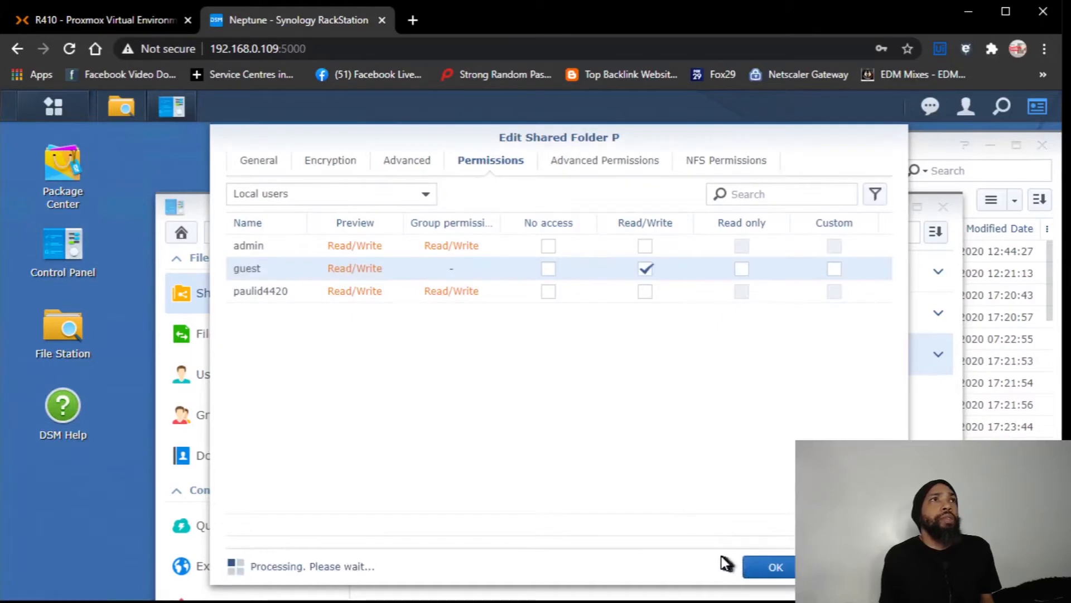
click(779, 565)
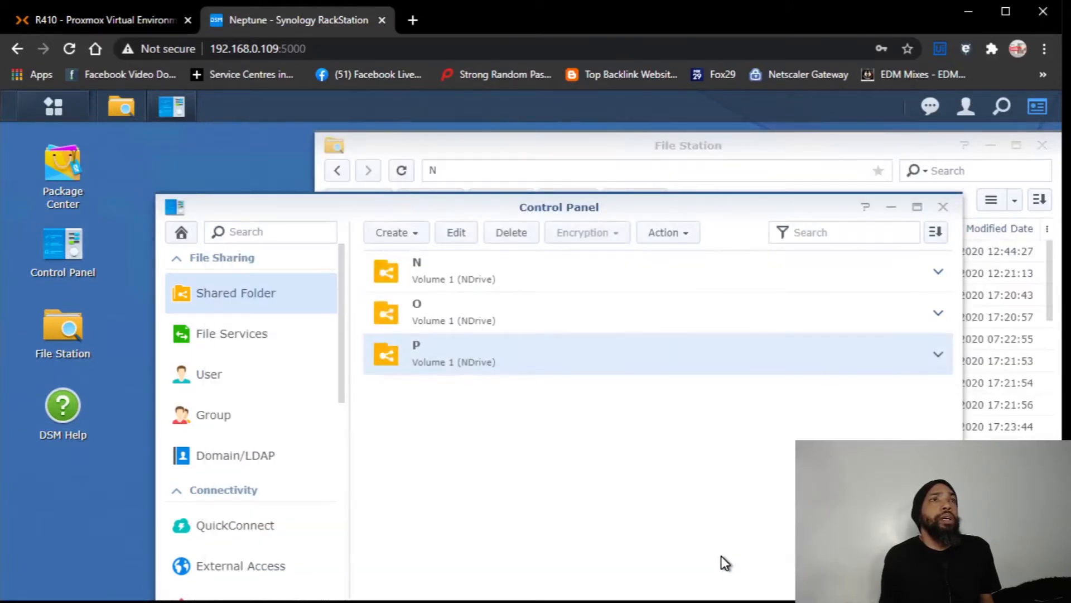
mouse_move(719, 531)
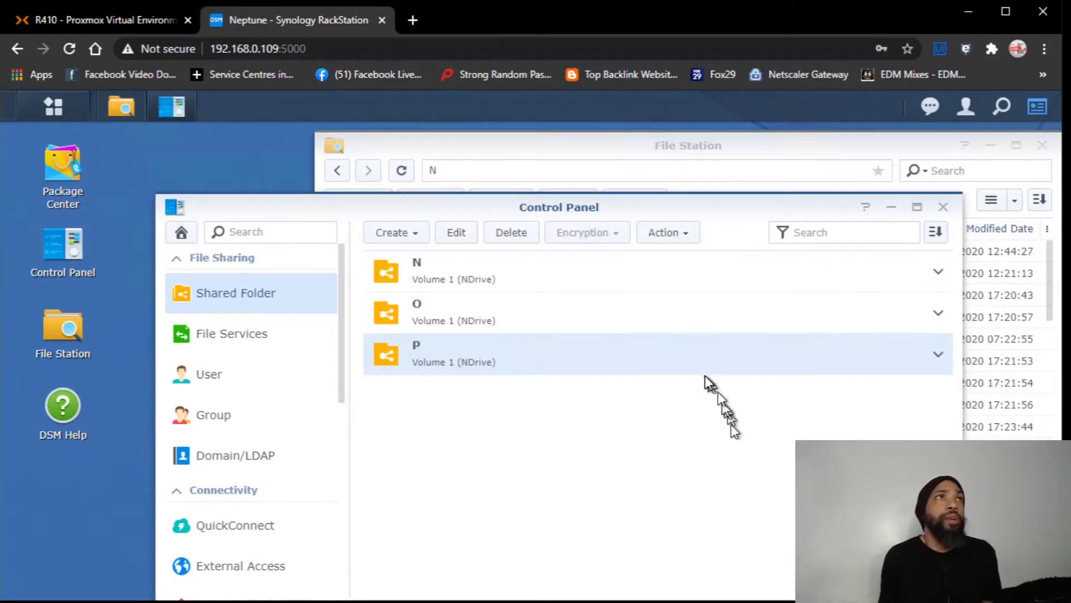
mouse_move(491, 362)
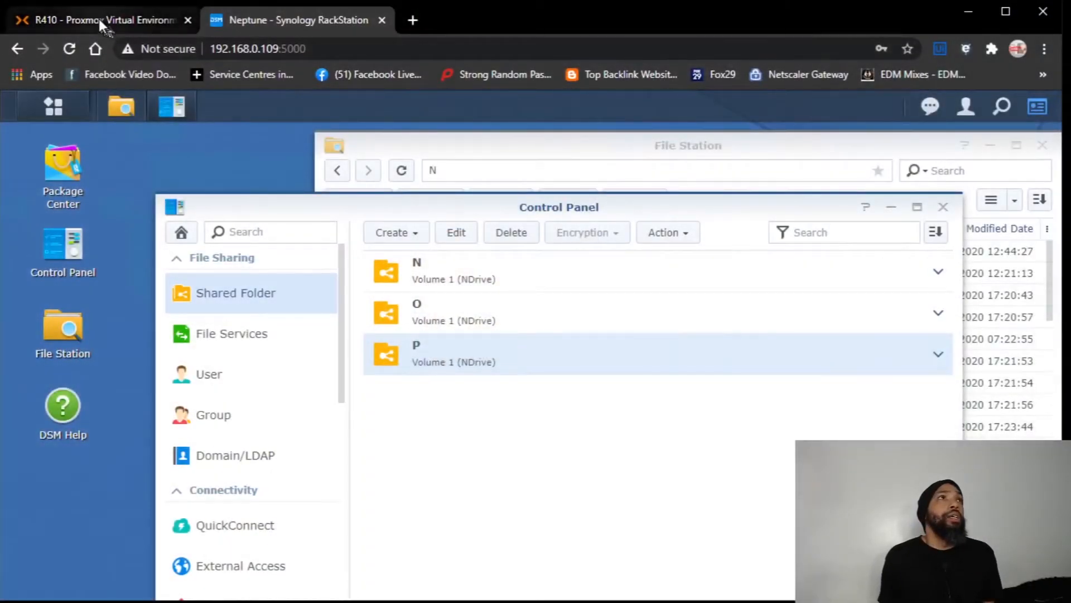
Step: Return to Proxmox and show the Datacenter storage list
click(100, 20)
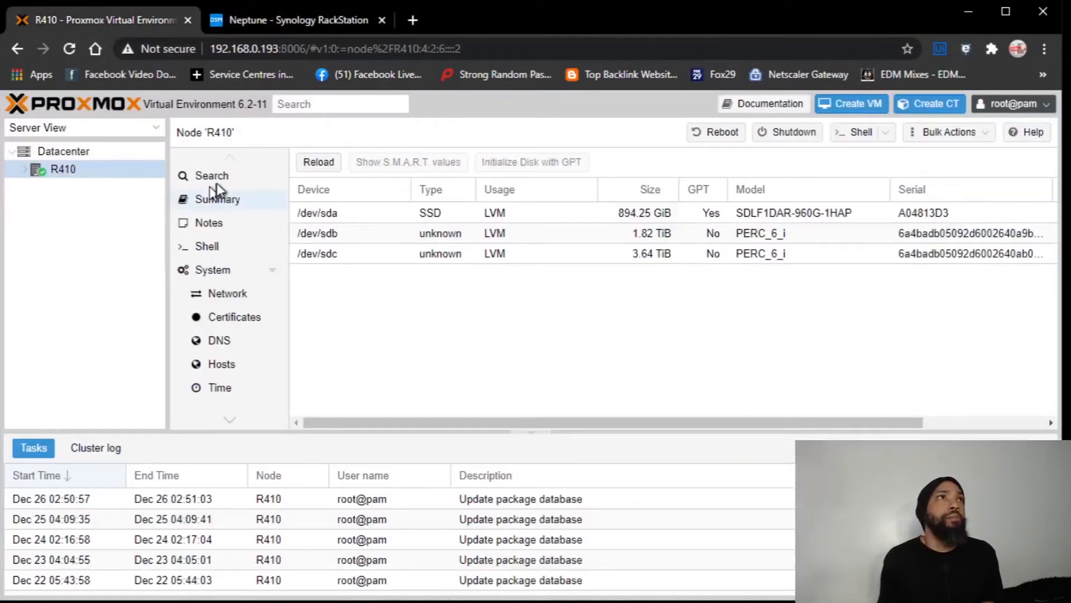
click(318, 253)
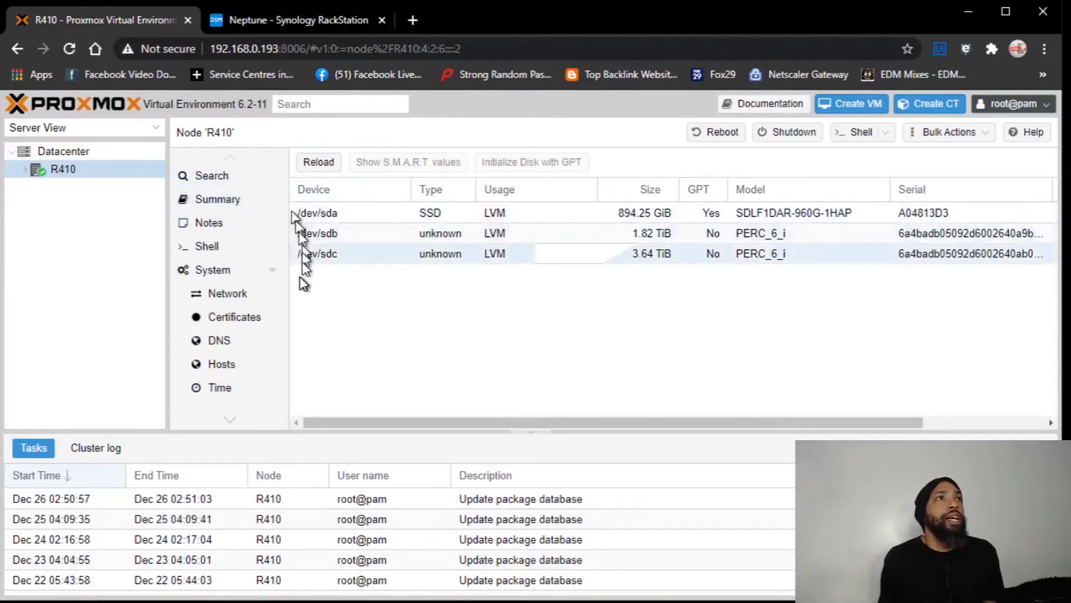
click(63, 151)
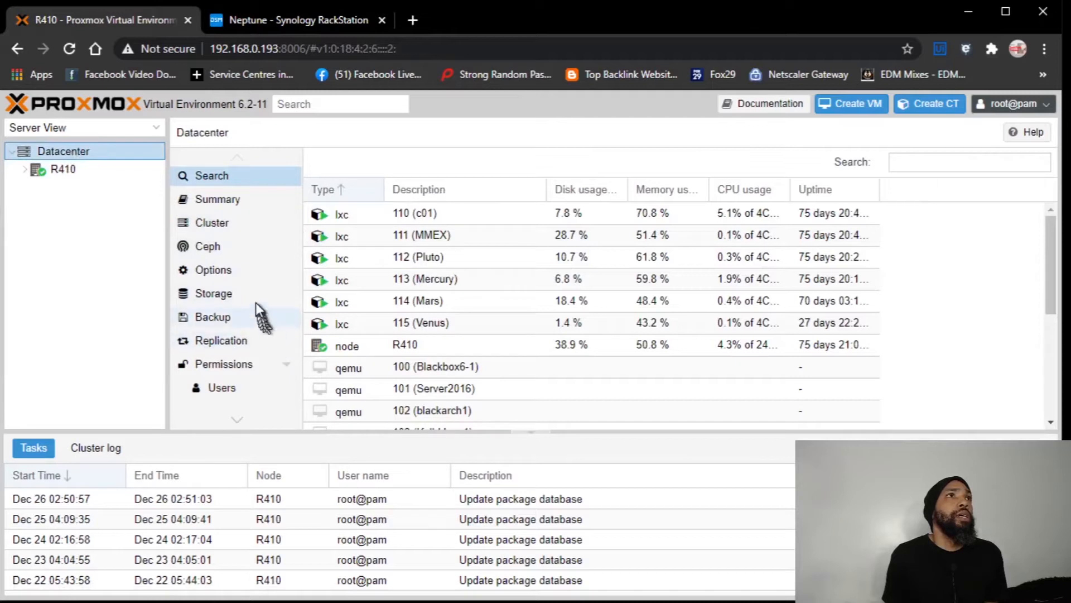
mouse_move(258, 297)
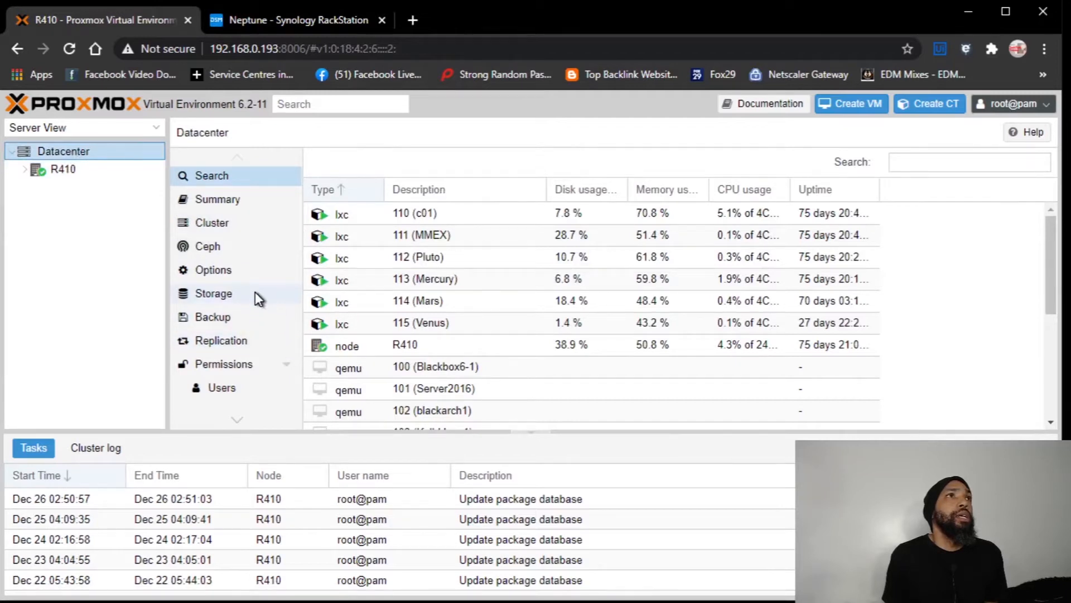
click(213, 294)
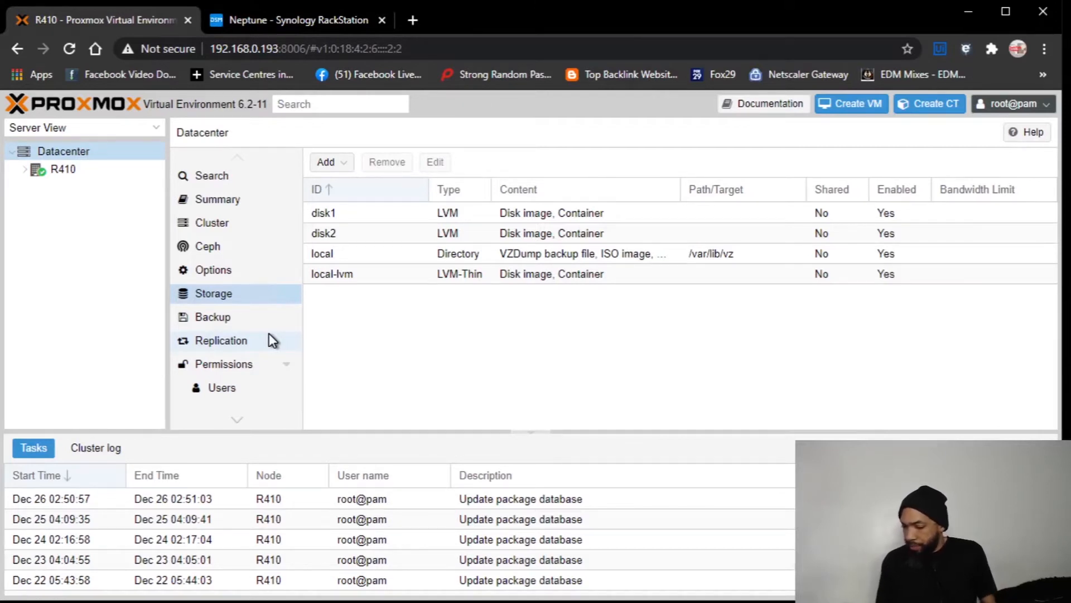
mouse_move(245, 347)
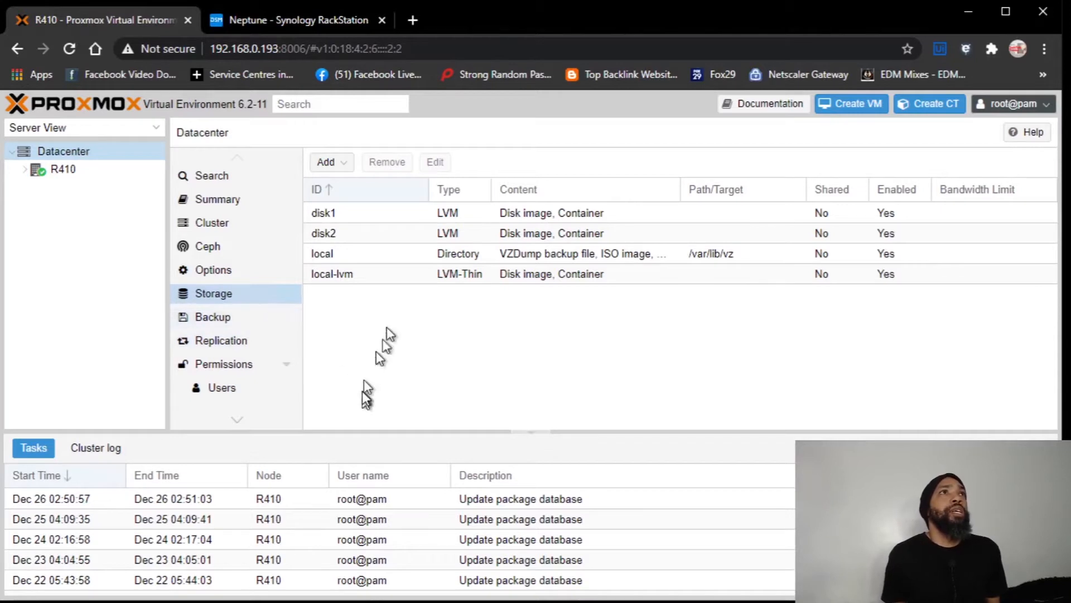
Step: Fill the CIFS storage form: ID synology, server 192.168.0.109, NAS login, share P
click(331, 161)
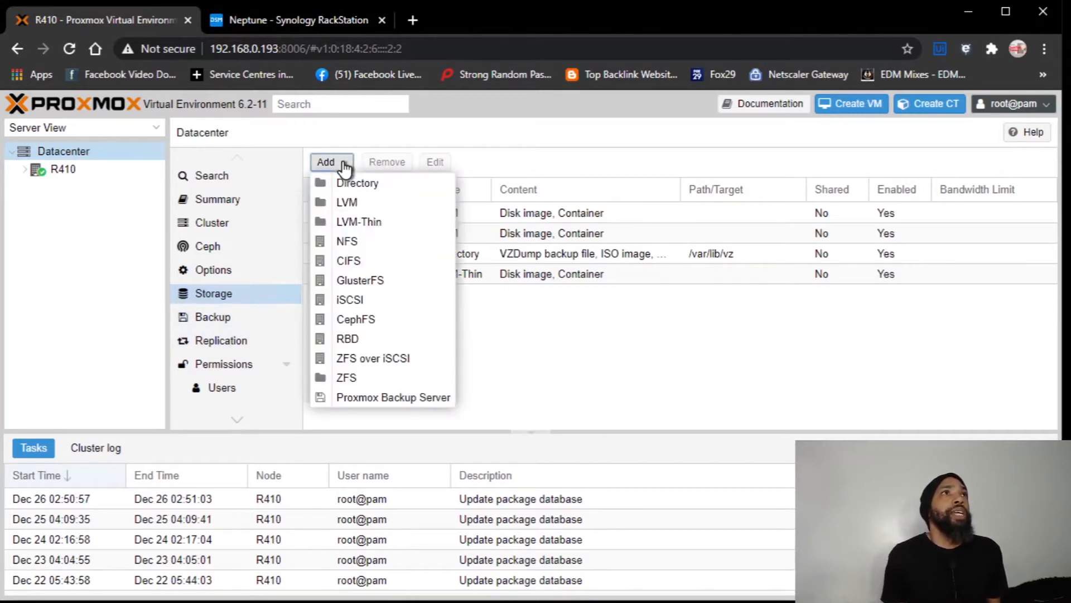
mouse_move(376, 329)
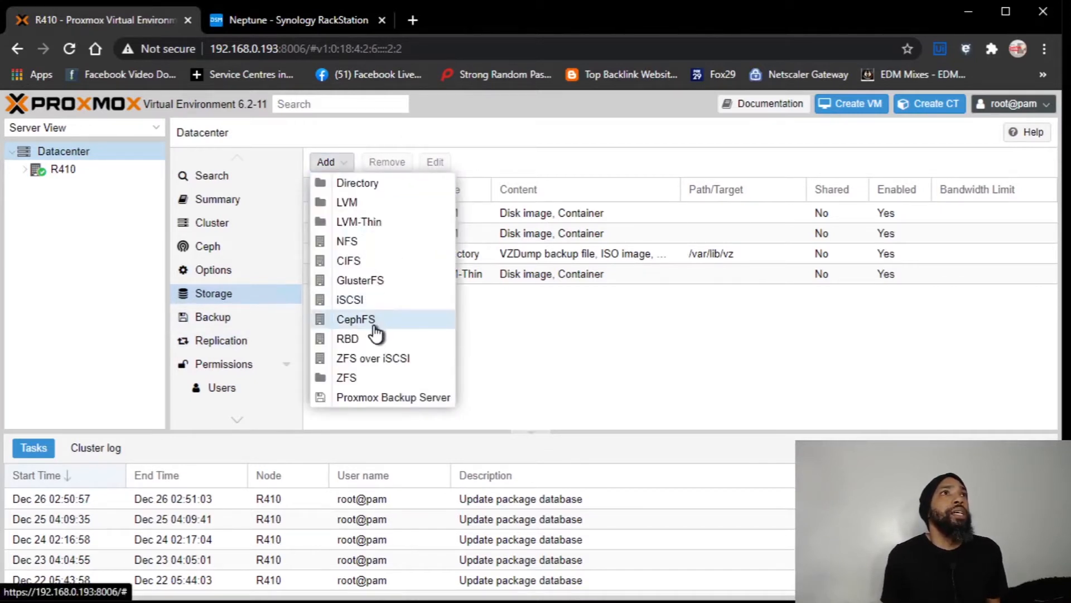
mouse_move(370, 264)
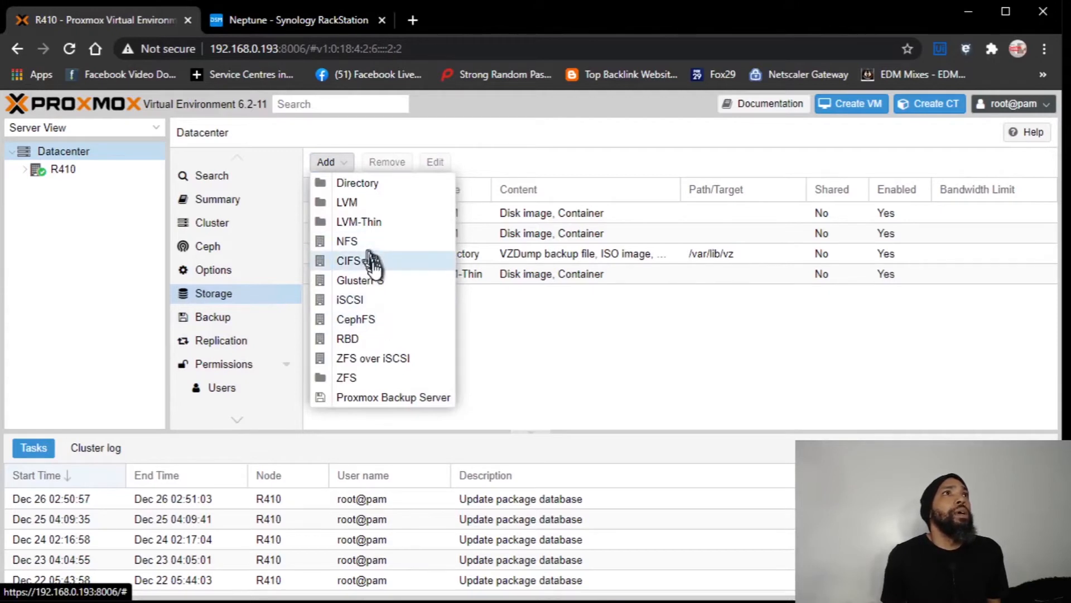
click(347, 260)
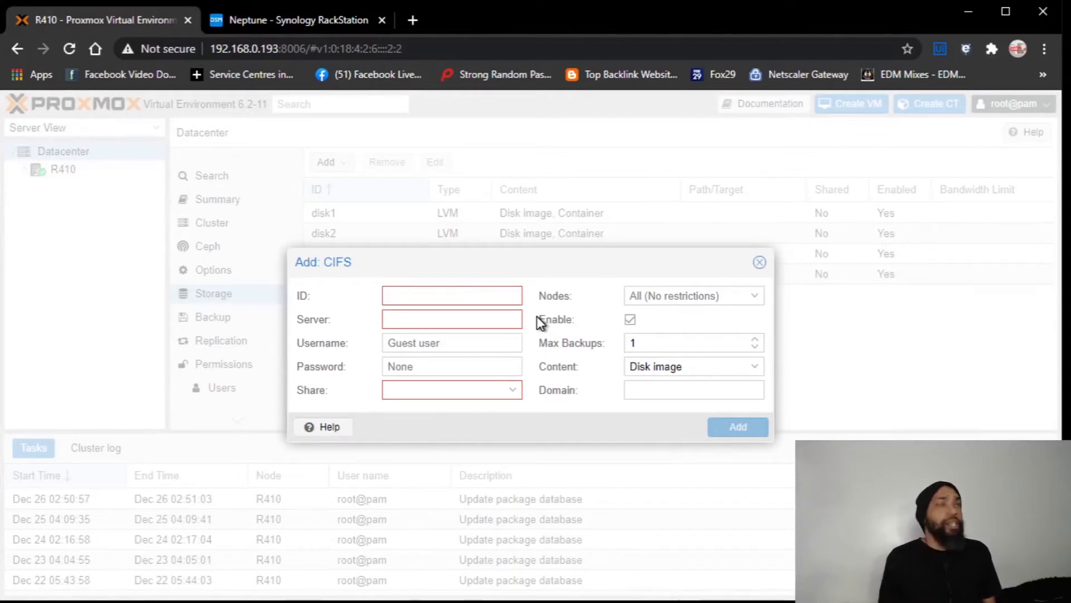
text(syno)
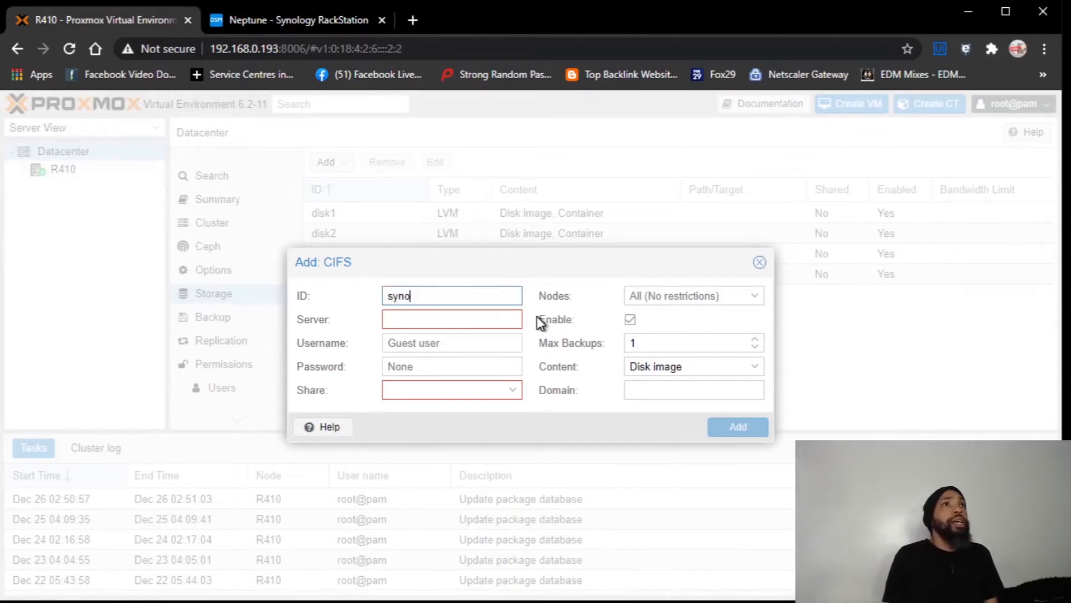
text(logy)
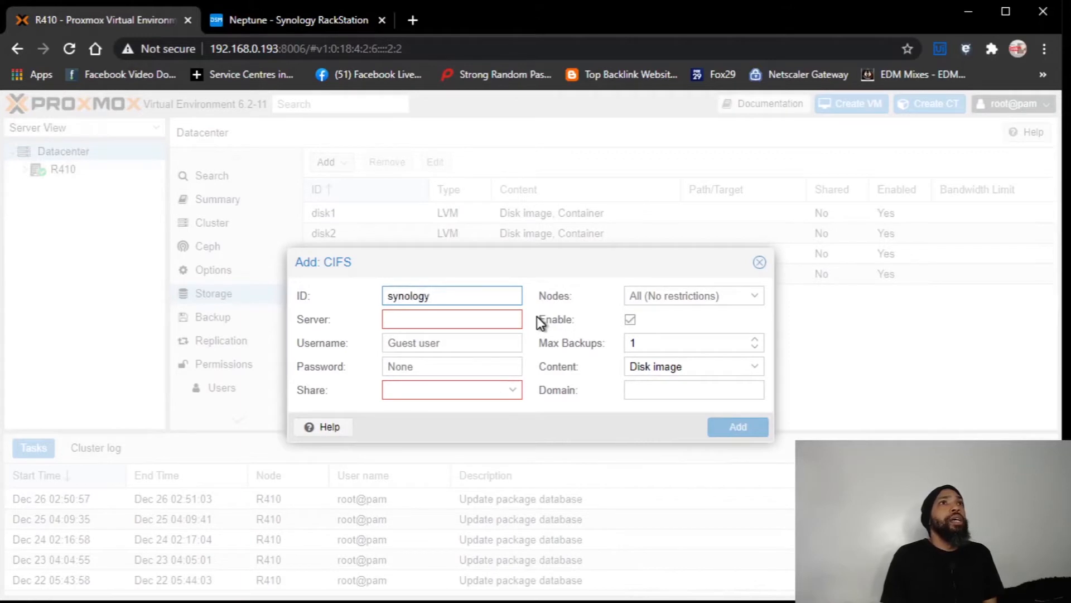
click(451, 320)
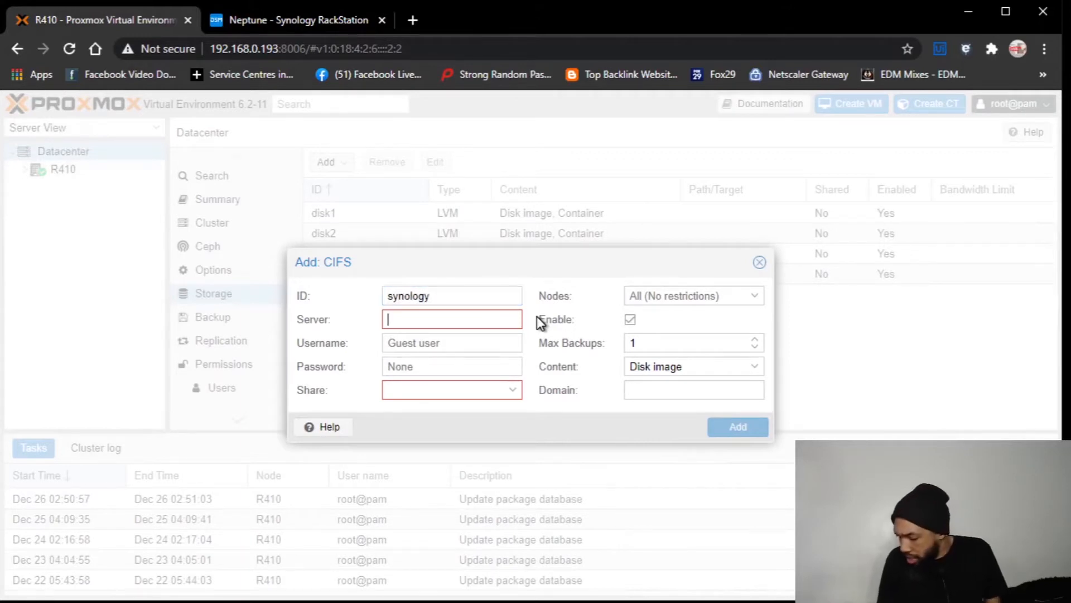
text(192.168.0.109)
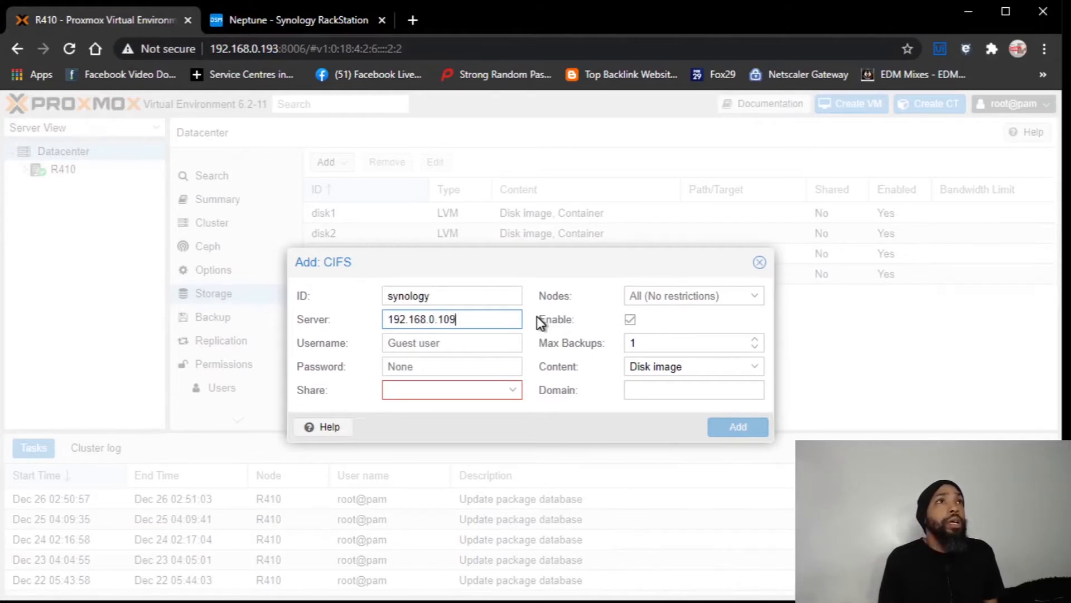
click(452, 342)
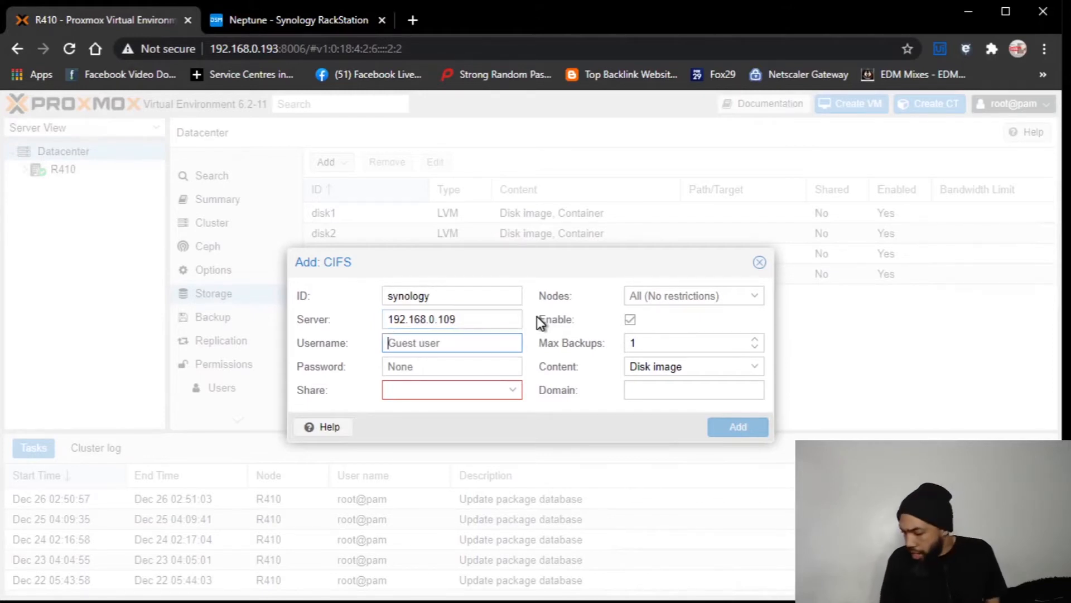
text(paulid4420)
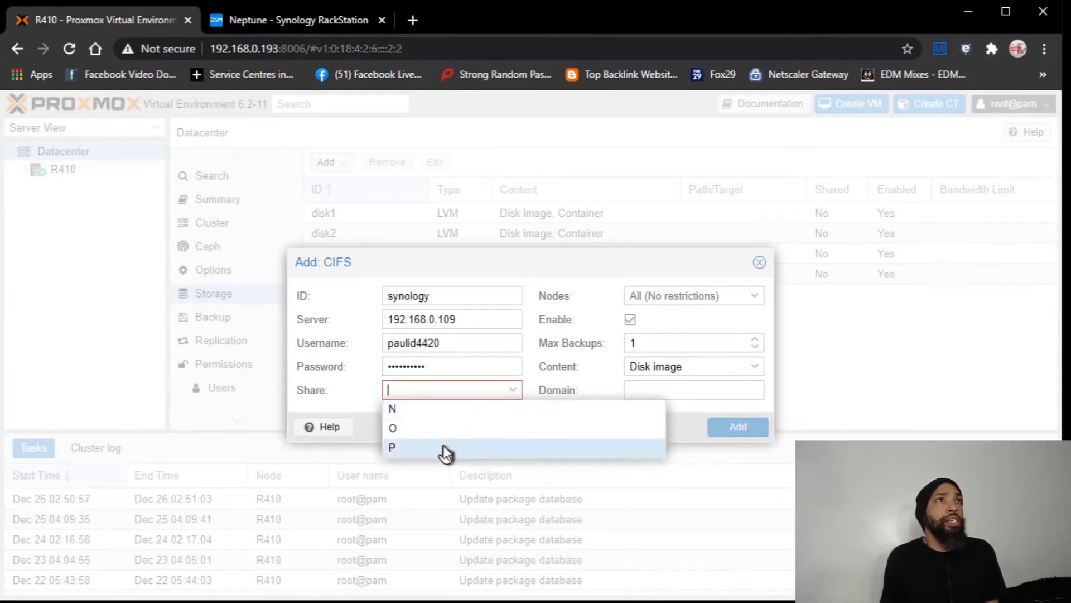
click(392, 447)
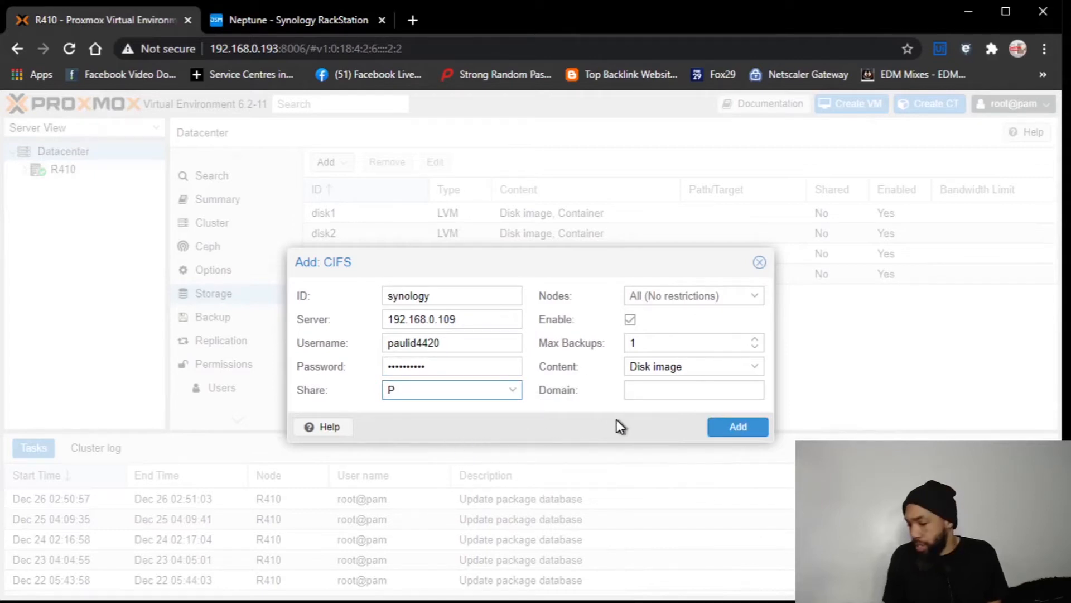
mouse_move(619, 433)
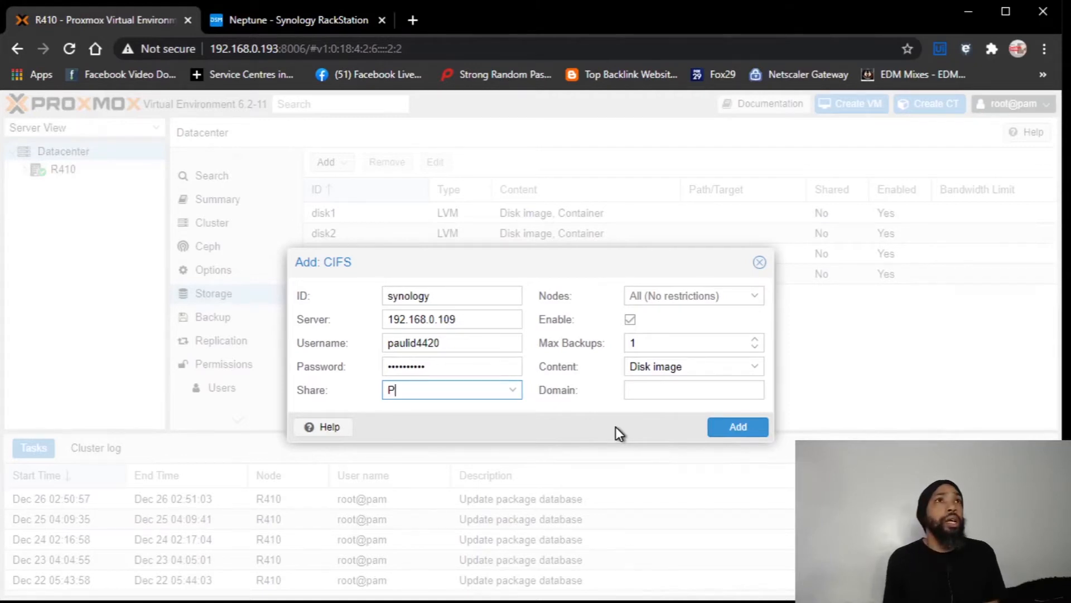
mouse_move(719, 465)
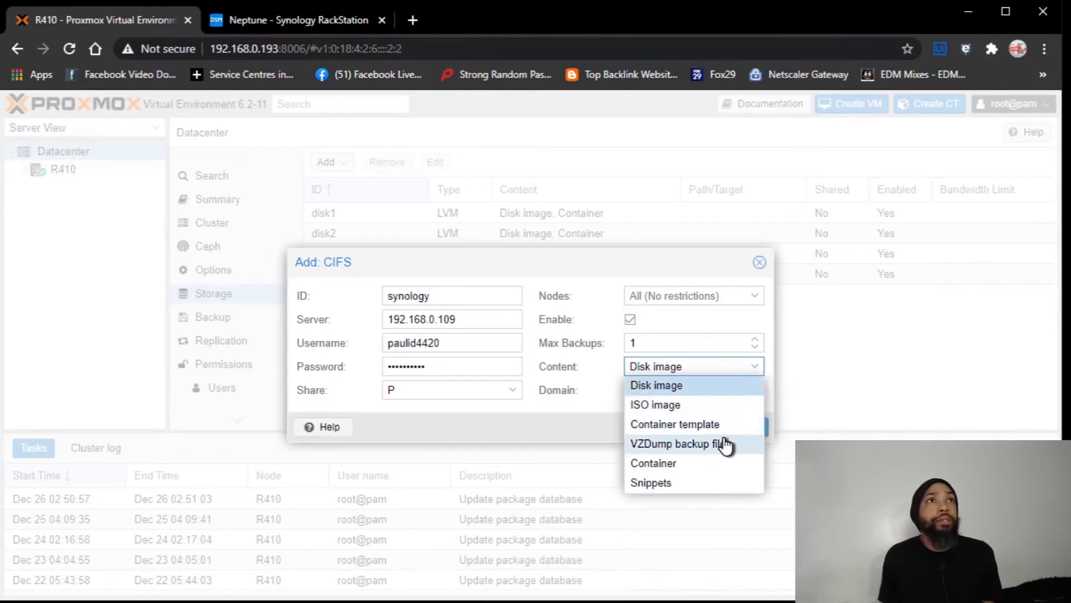
Step: Add VZDump backup file and Container template to the synology storage's content types
click(689, 444)
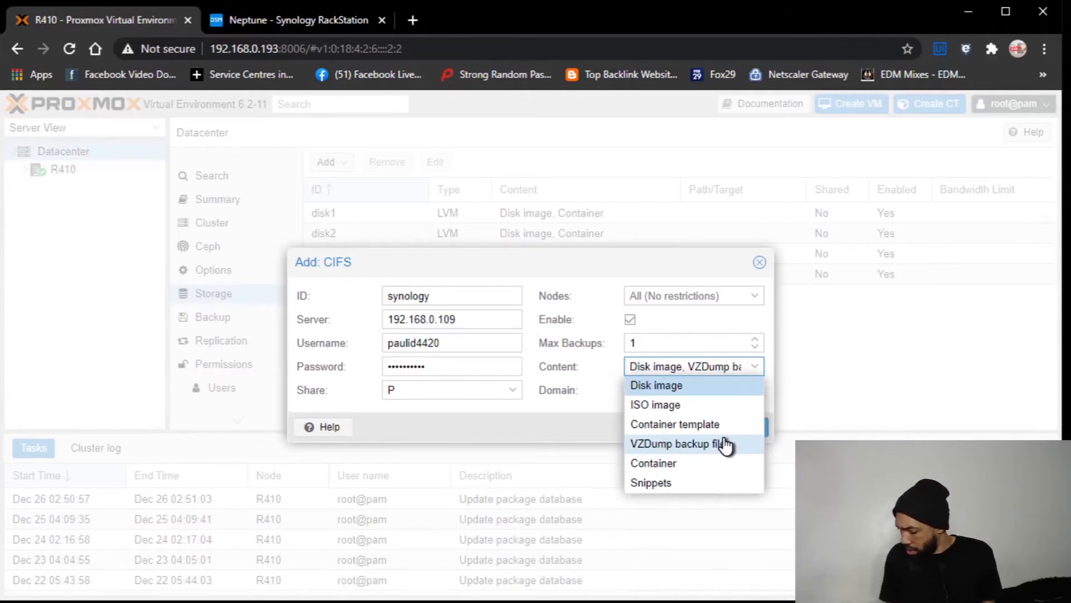
mouse_move(730, 447)
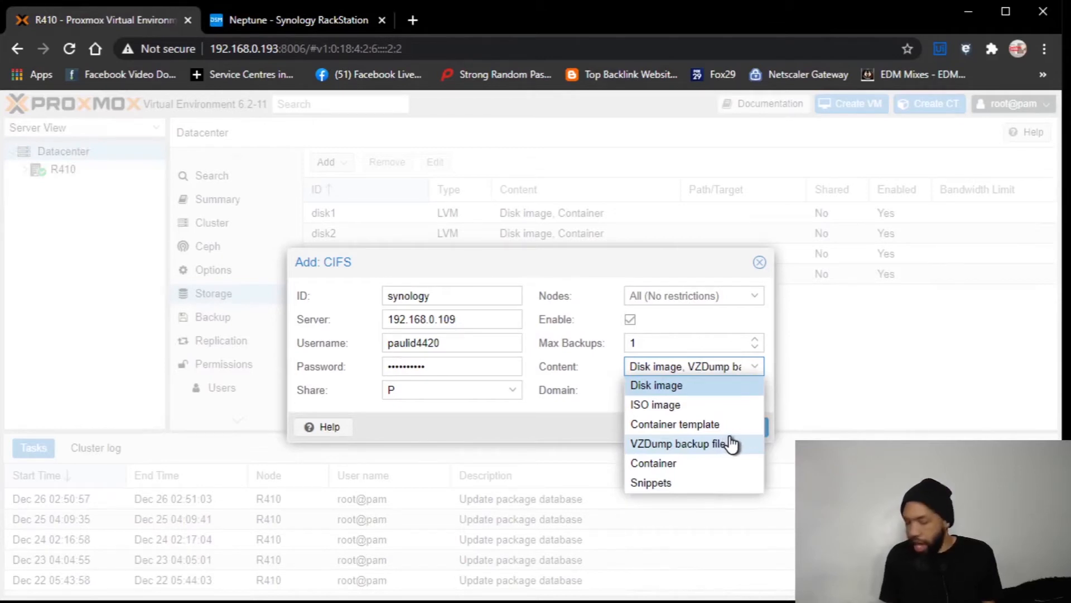
mouse_move(738, 404)
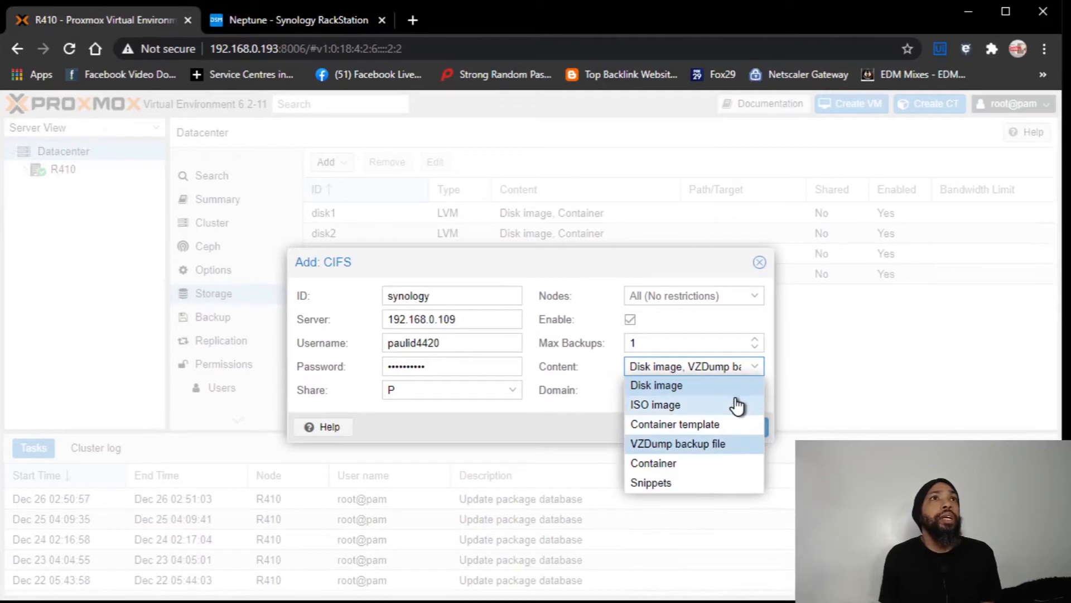
mouse_move(717, 448)
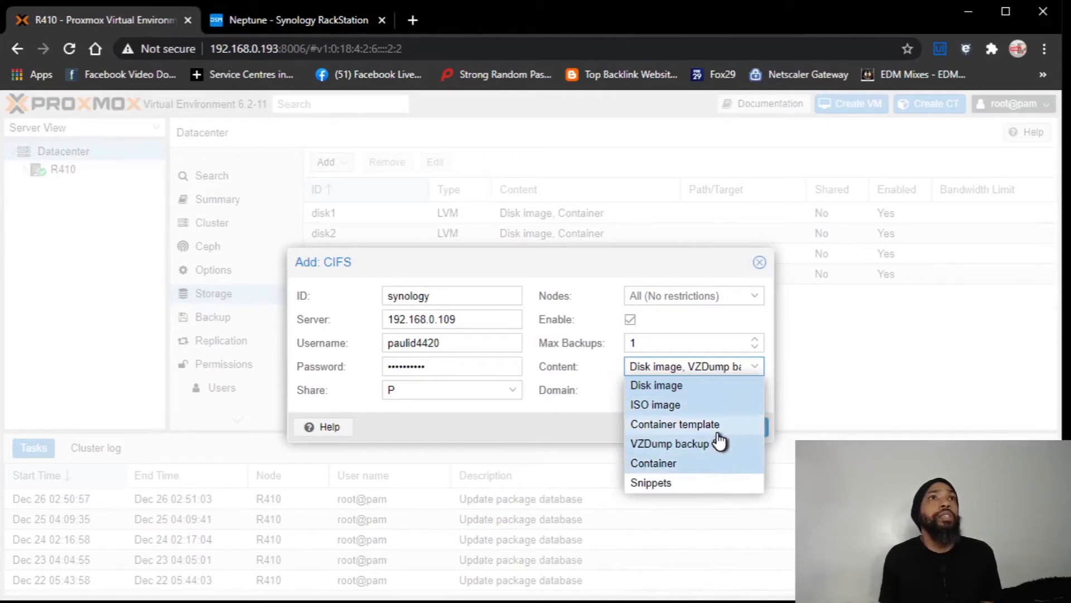
click(675, 424)
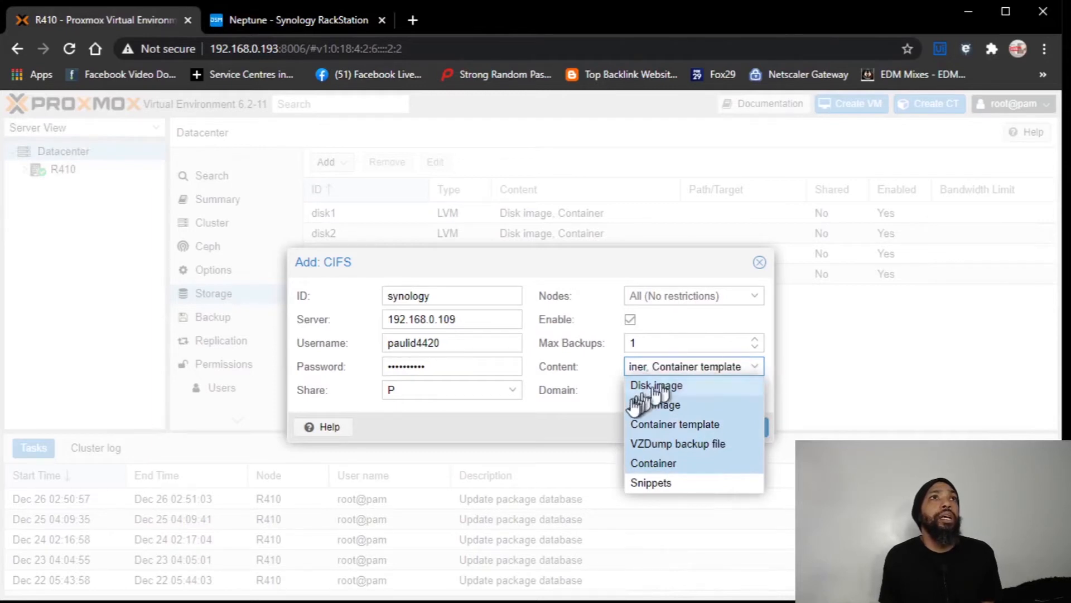
mouse_move(611, 410)
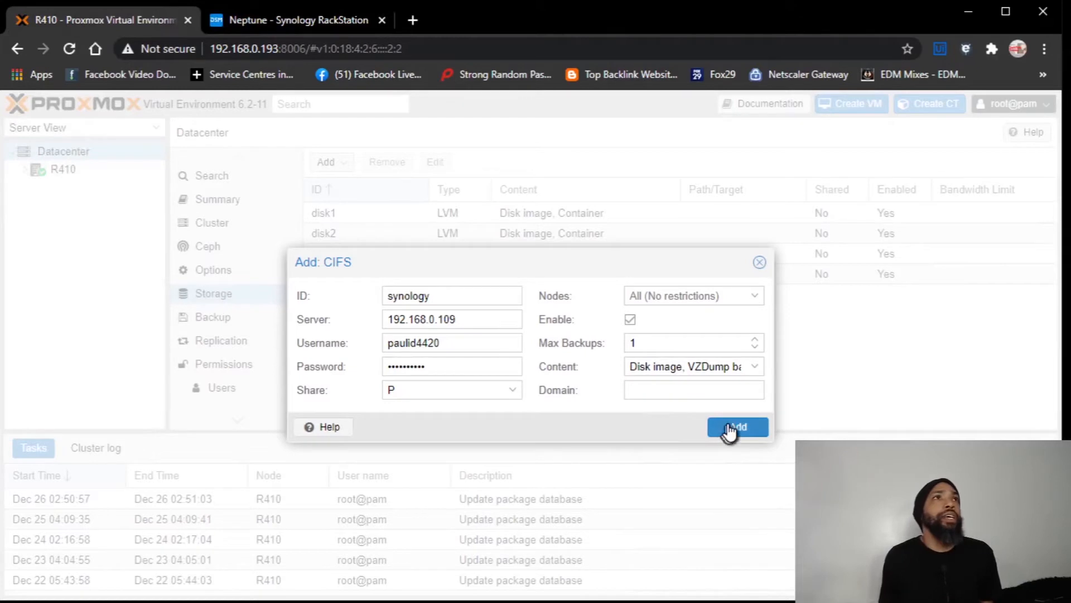
Step: Add the synology CIFS storage and open its storage page
click(738, 427)
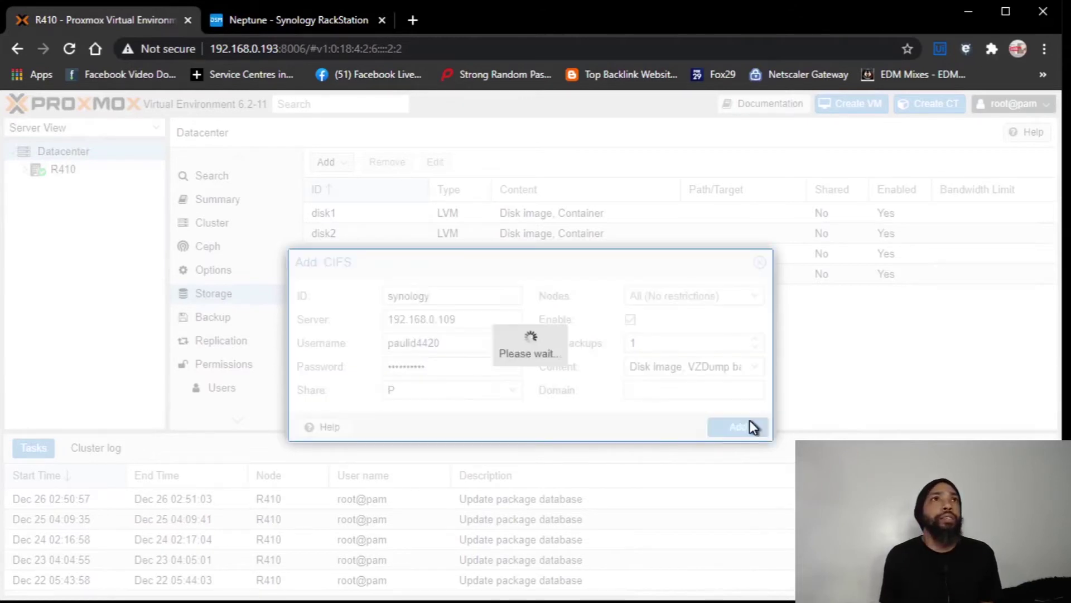
click(737, 427)
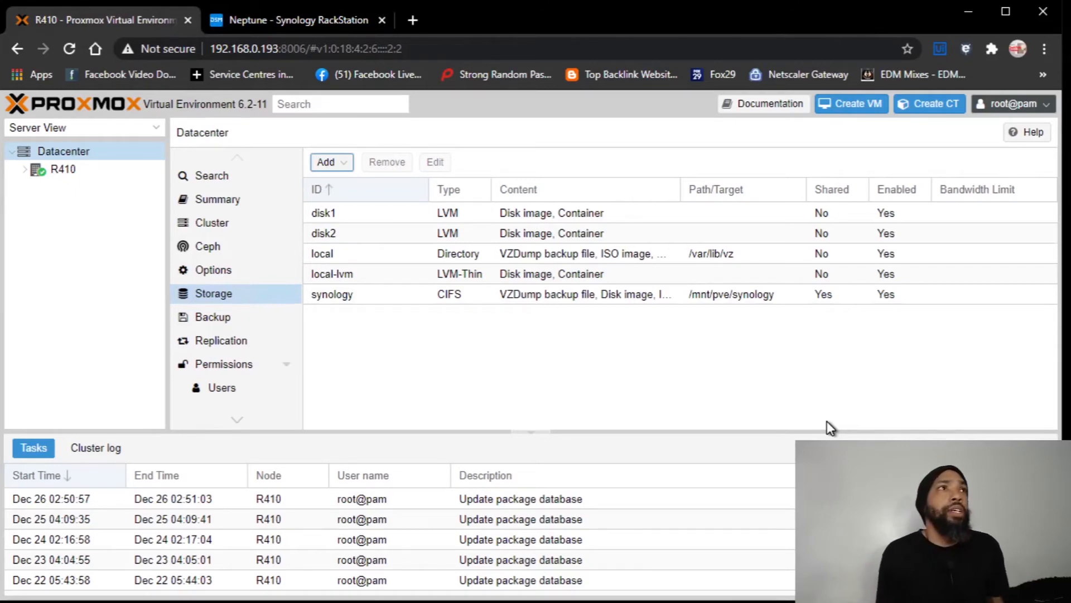
click(94, 419)
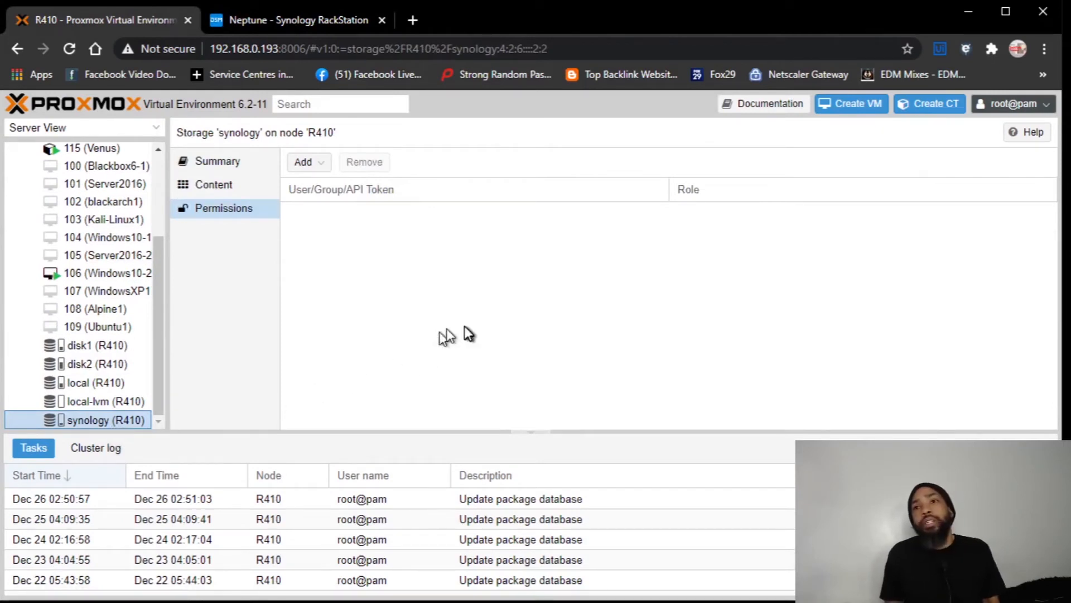
mouse_move(469, 333)
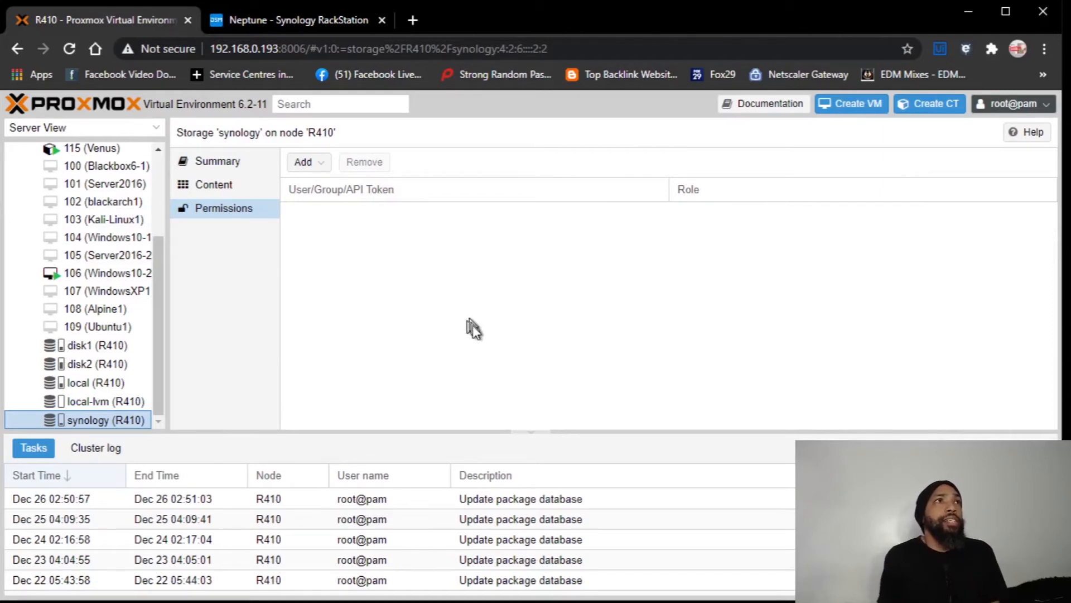
mouse_move(290, 432)
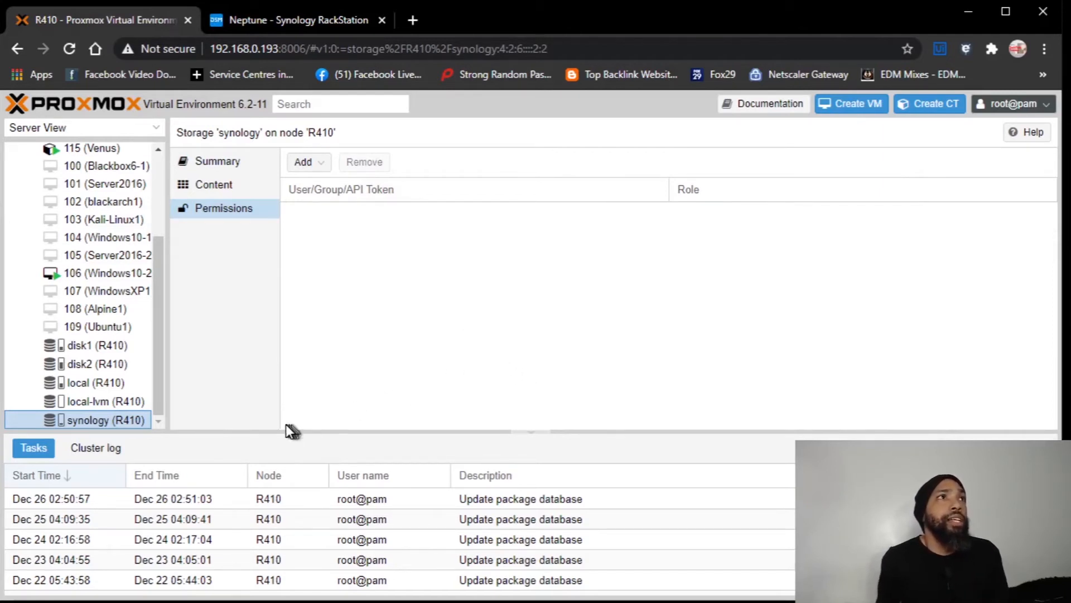
mouse_move(305, 308)
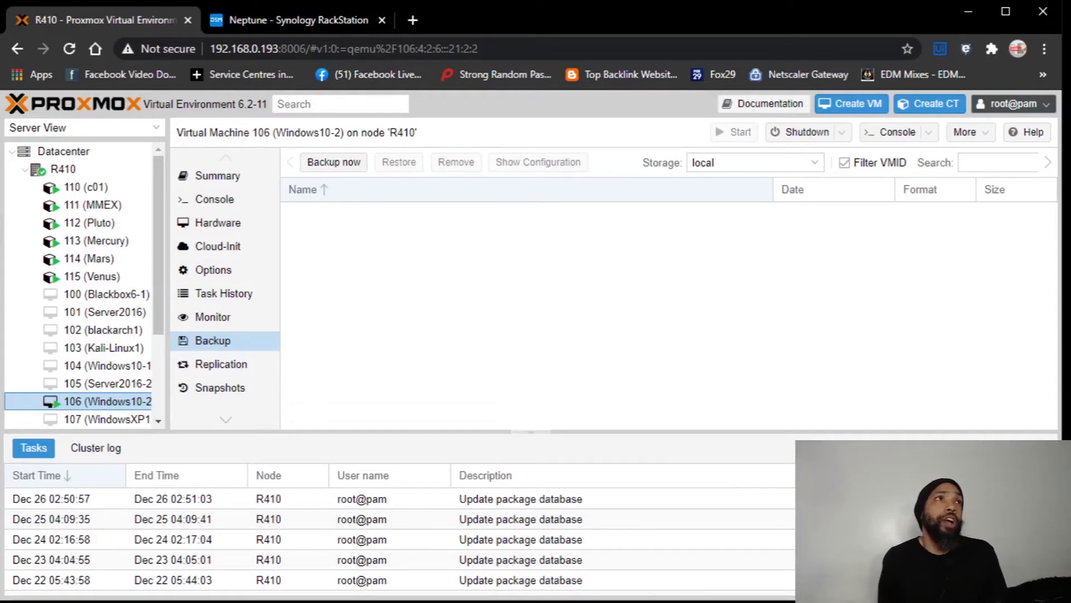
mouse_move(115, 405)
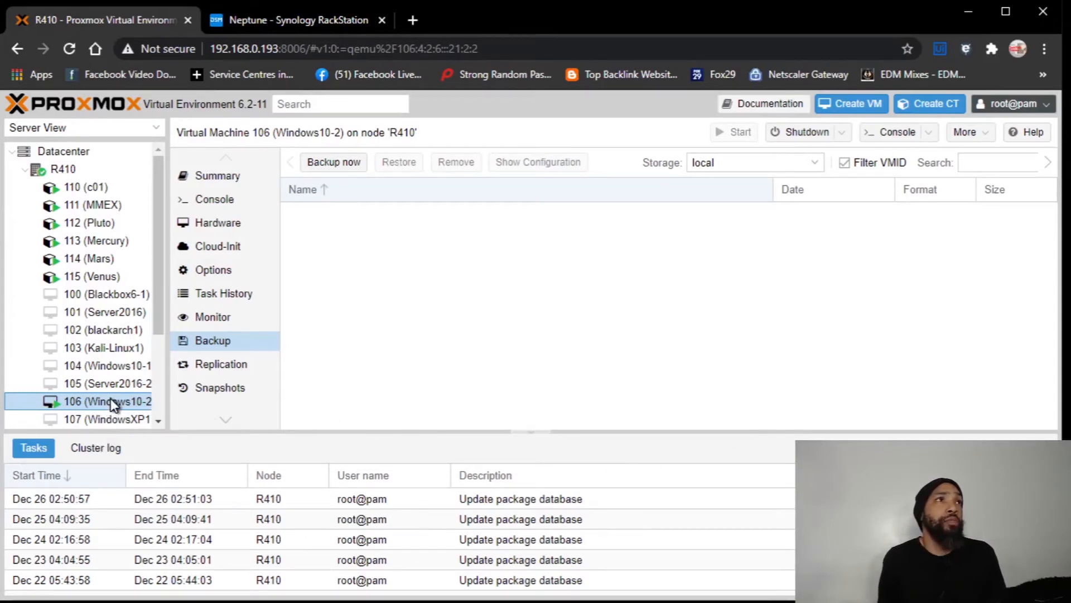
Step: Review VM 106's summary, list its backups on the synology storage, and start a new backup
right_click(101, 401)
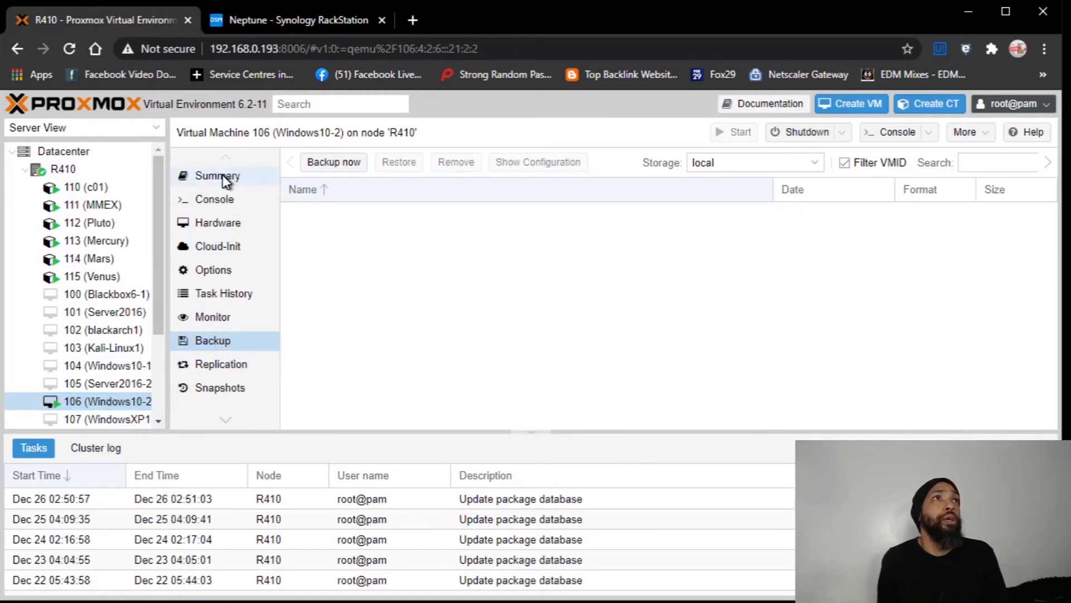
click(217, 175)
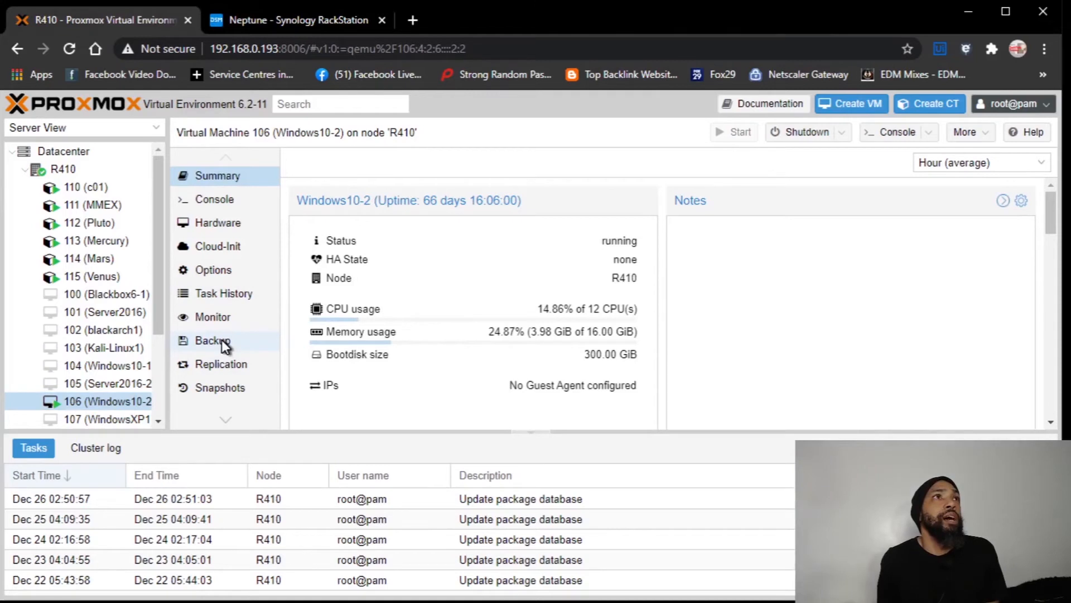
click(212, 341)
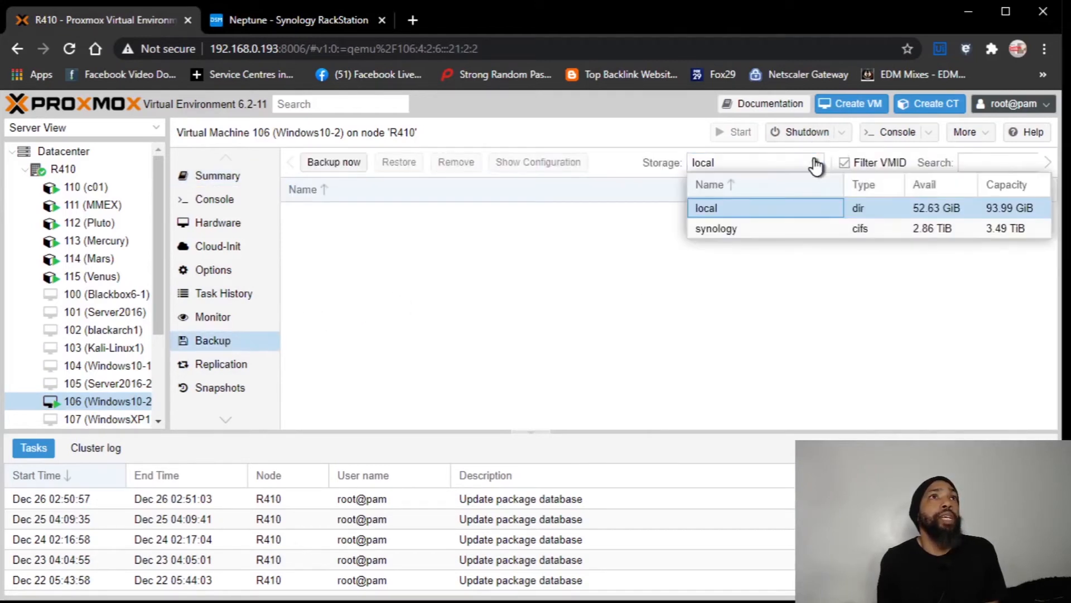
mouse_move(796, 237)
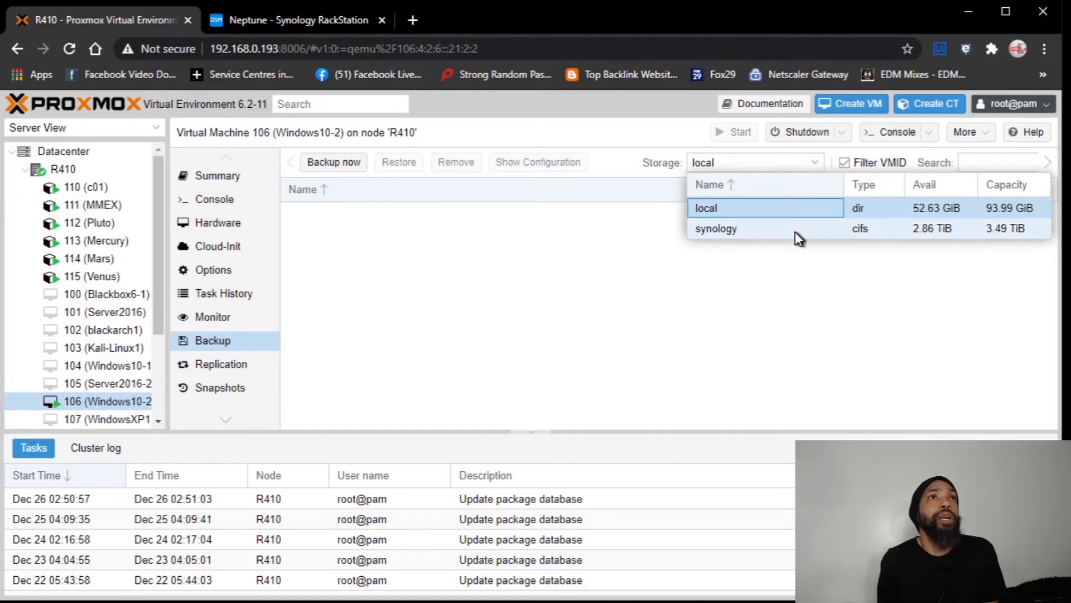
click(716, 228)
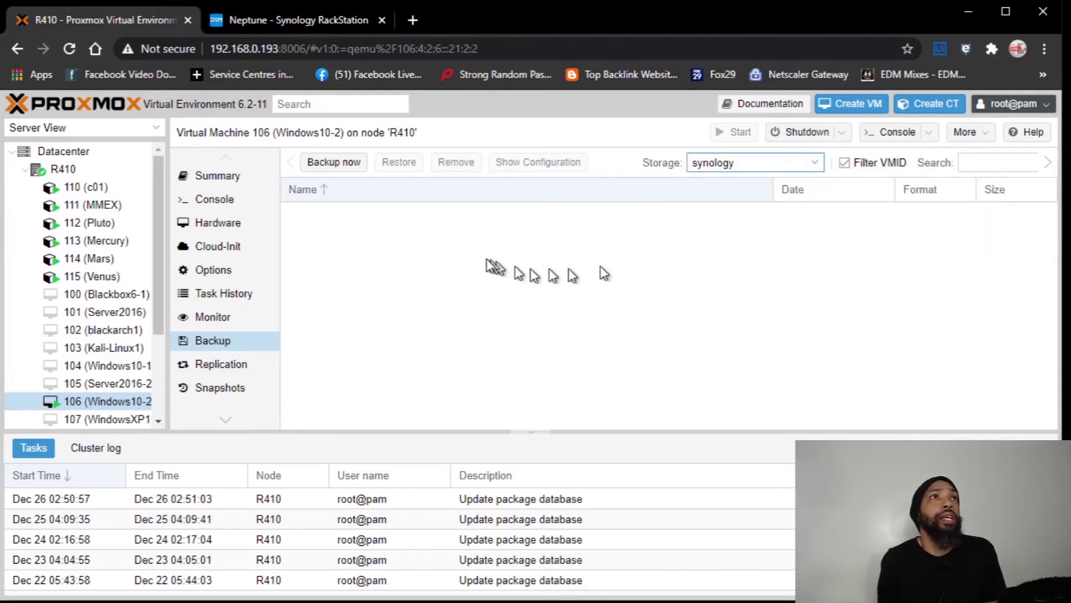
mouse_move(399, 207)
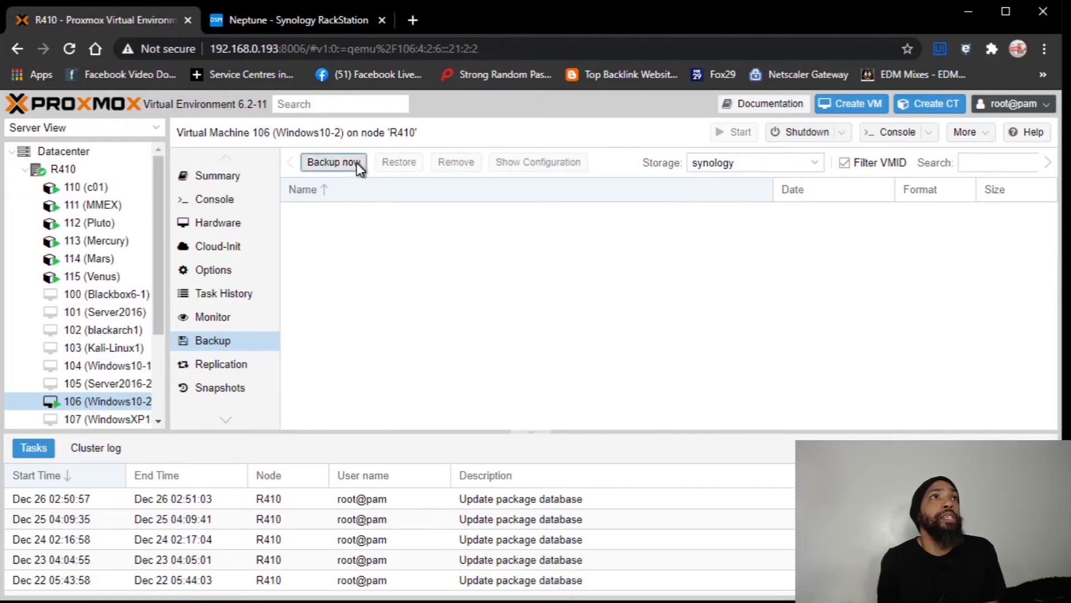
click(333, 162)
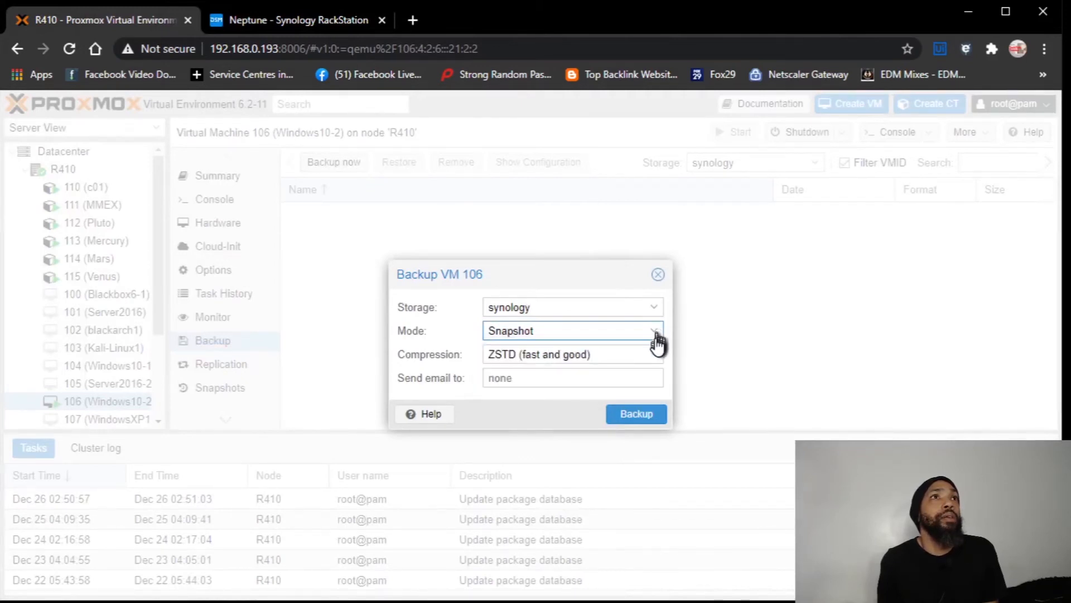
Step: Review the email notification setting and run the Snapshot-mode, ZSTD-compressed backup to synology
click(572, 378)
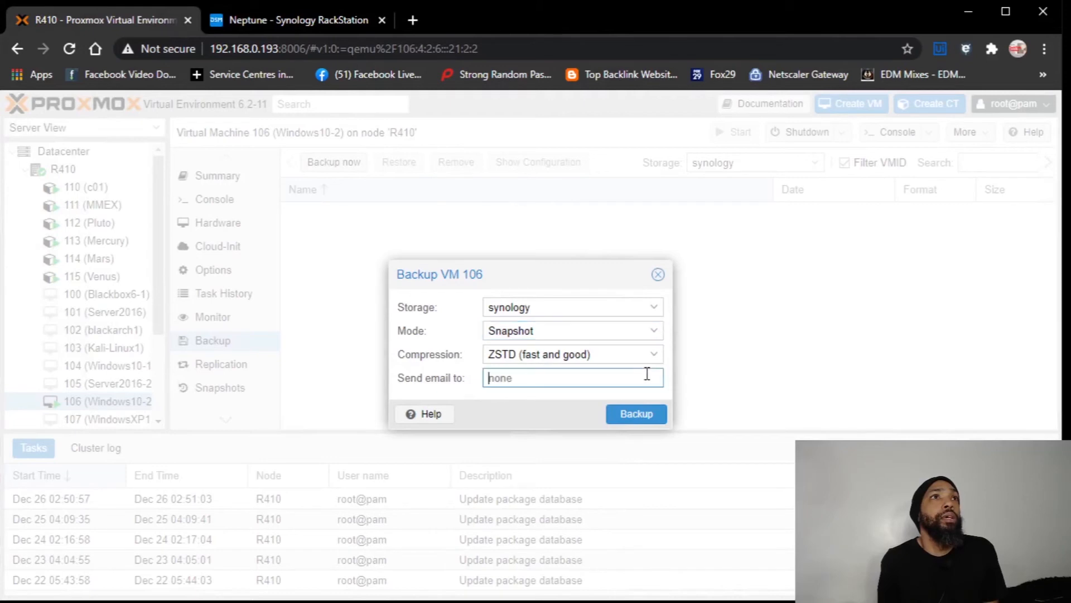
mouse_move(653, 403)
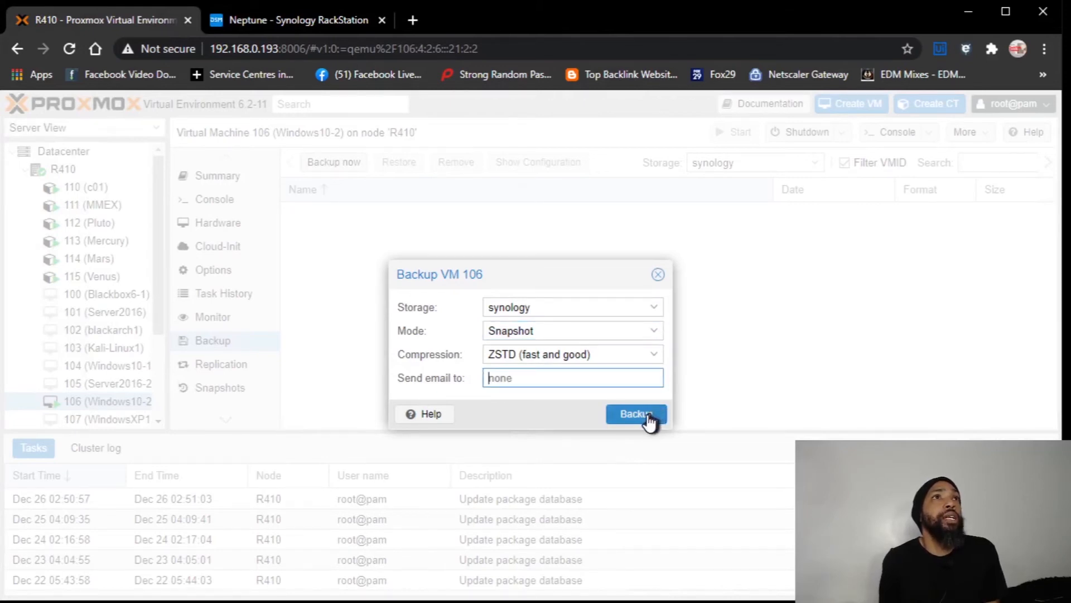
click(636, 414)
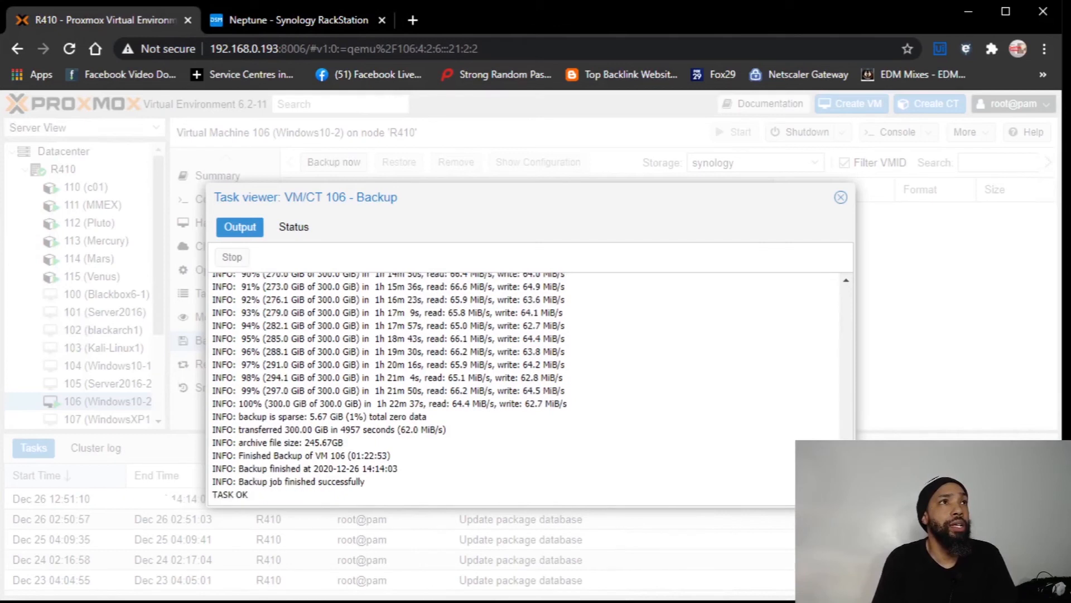
mouse_move(360, 496)
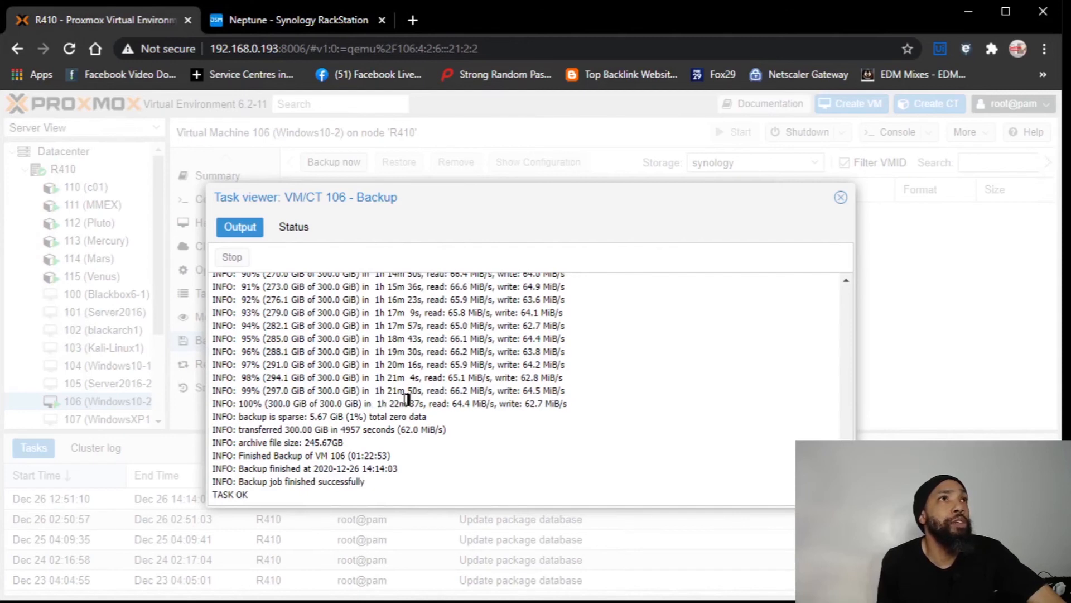
mouse_move(301, 507)
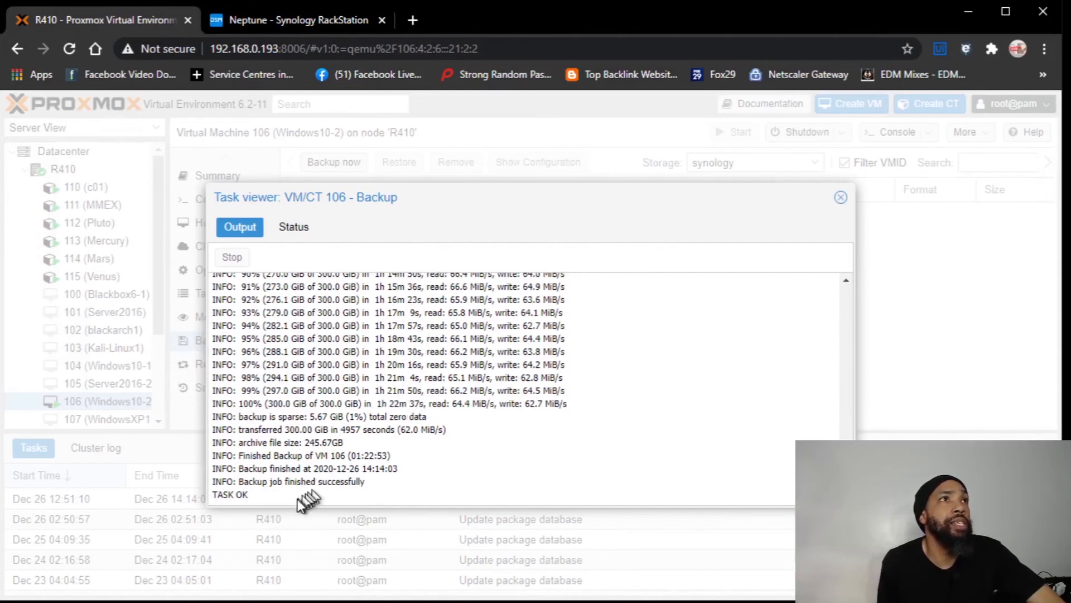
mouse_move(260, 469)
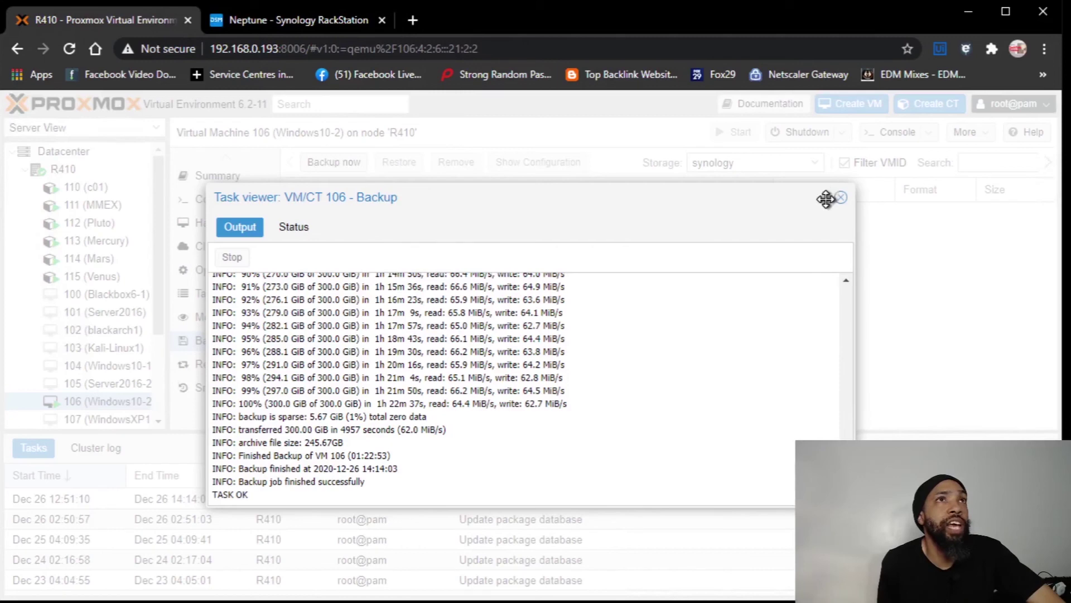
Step: Dismiss the finished task log to reveal the new 245.67 GiB vma.zst archive
click(840, 198)
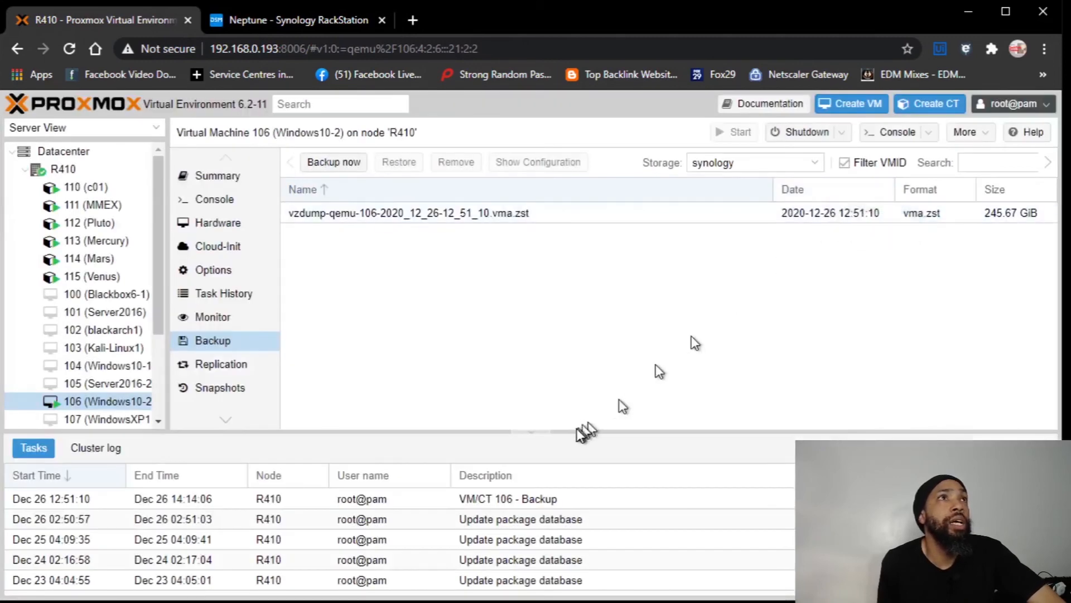
mouse_move(660, 325)
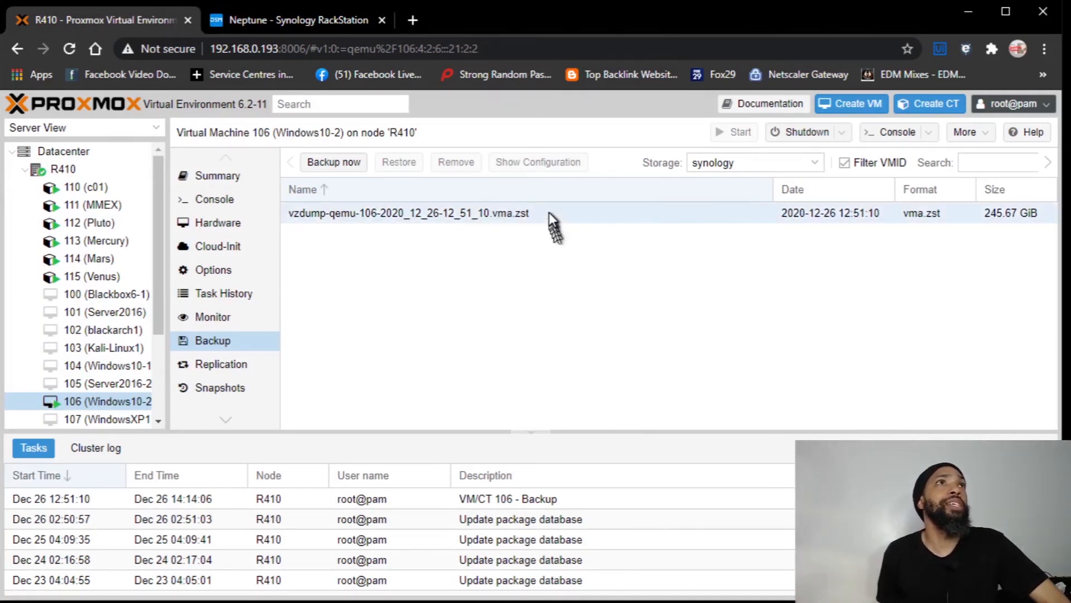
click(408, 213)
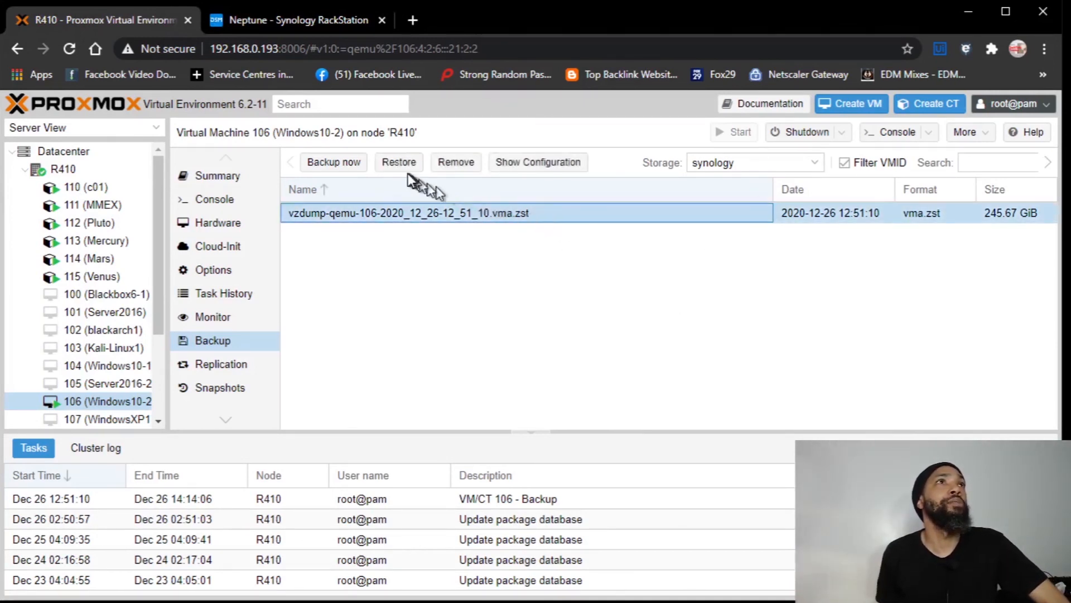
mouse_move(563, 167)
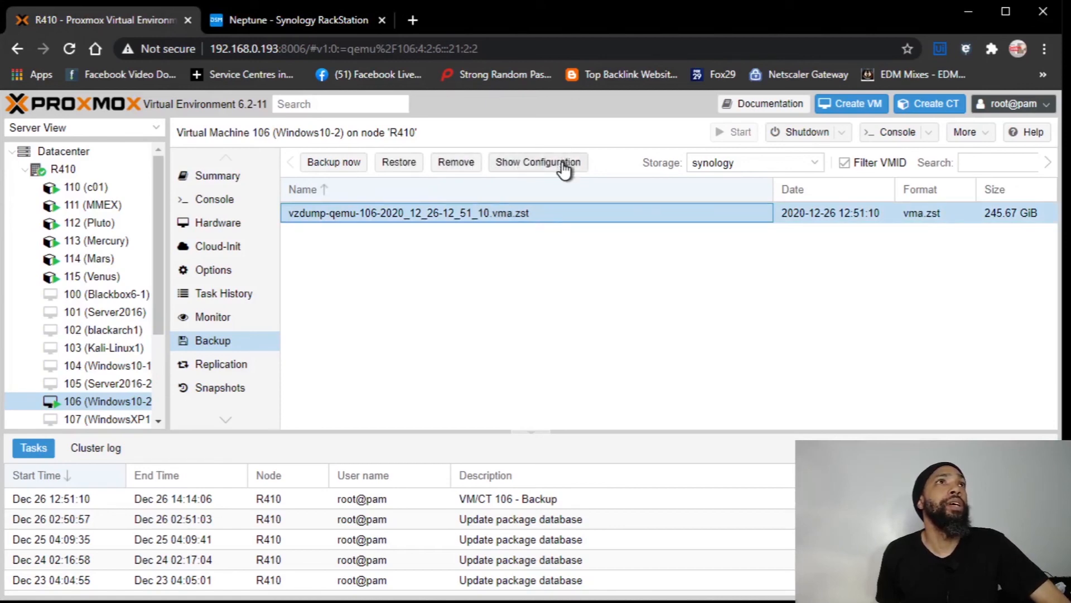
click(538, 162)
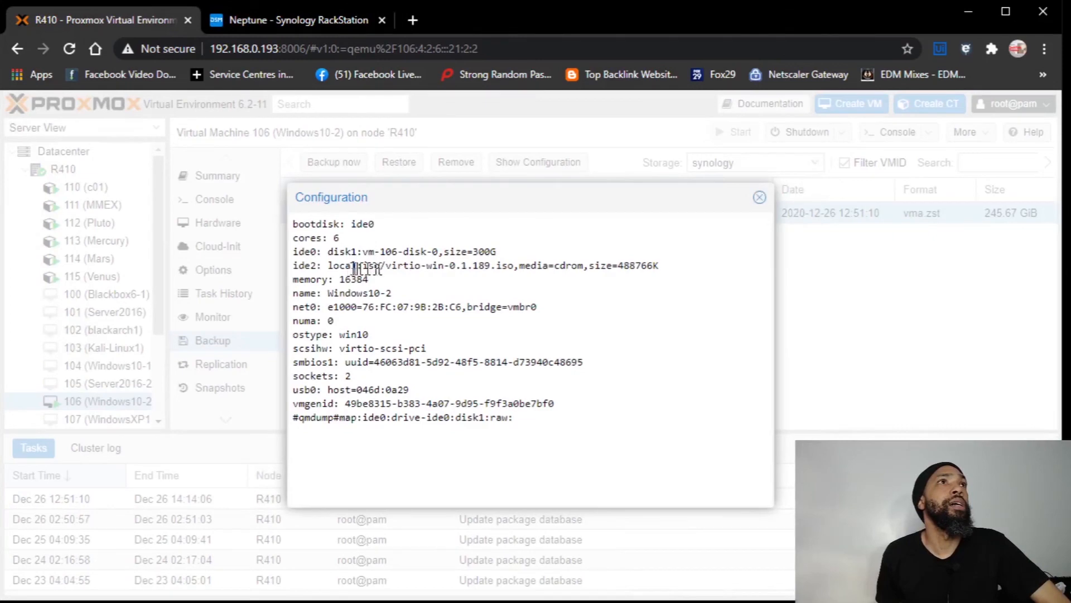
mouse_move(407, 322)
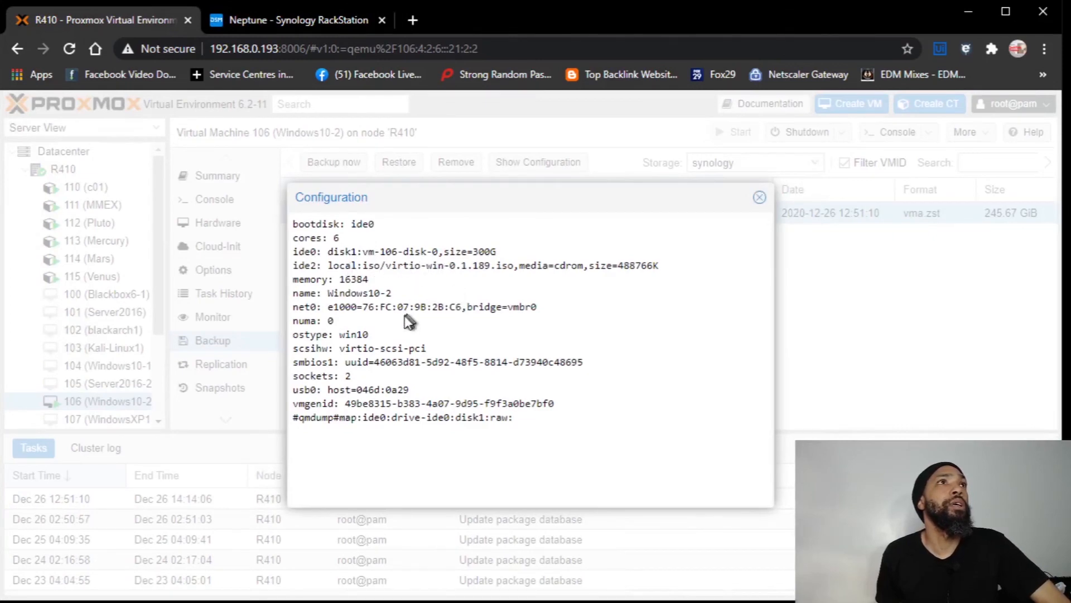
mouse_move(756, 171)
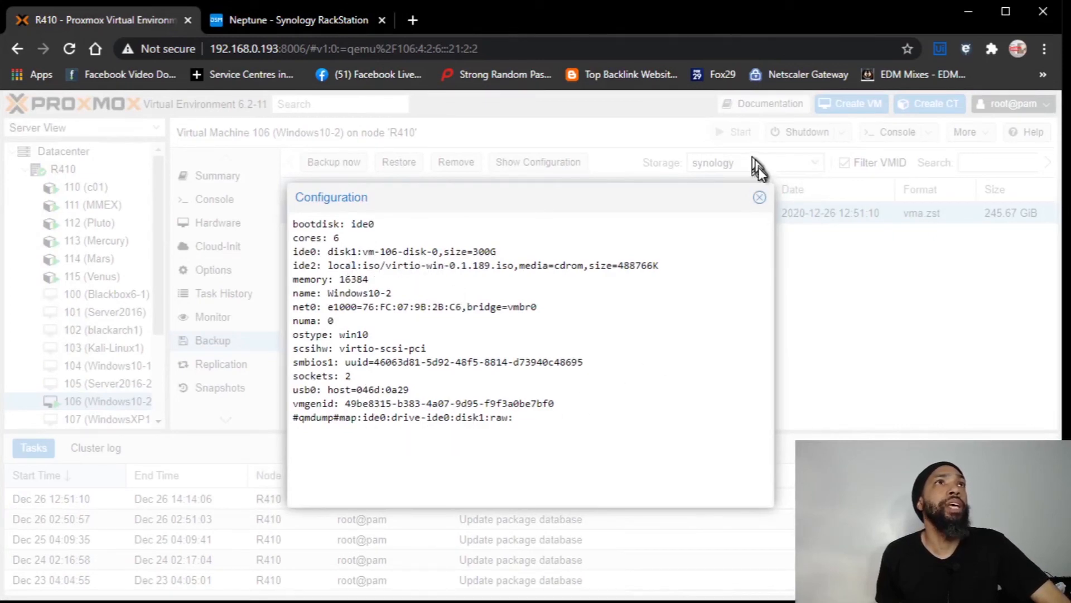
click(760, 197)
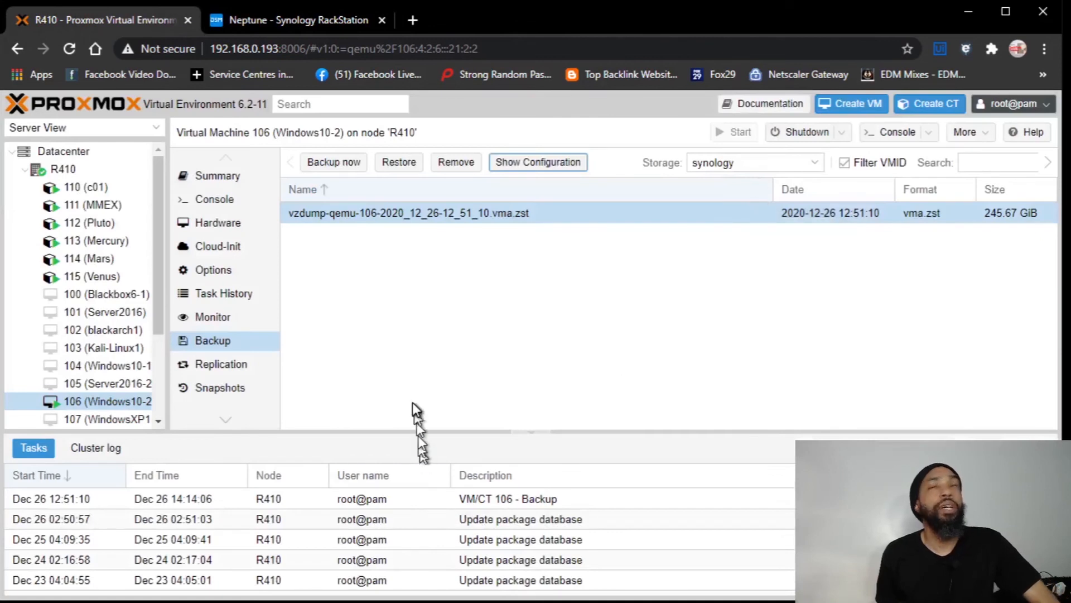
mouse_move(448, 397)
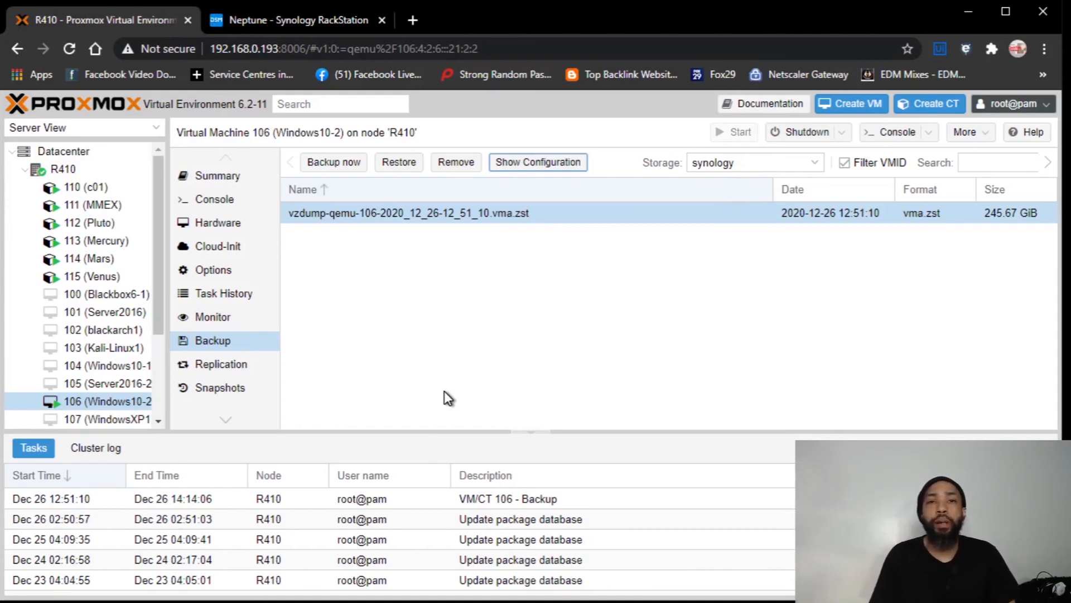
mouse_move(441, 401)
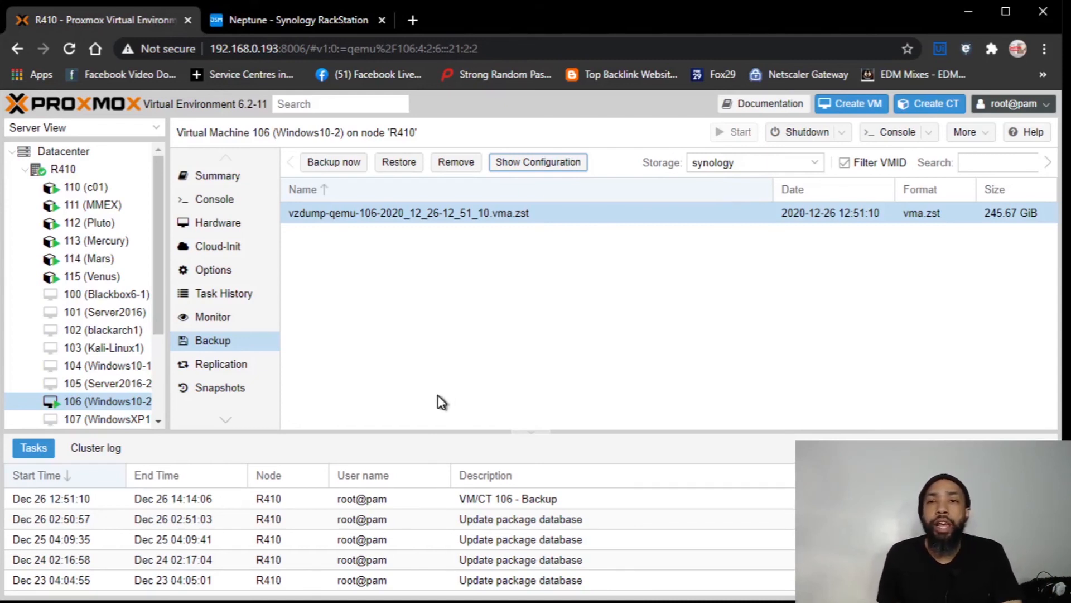